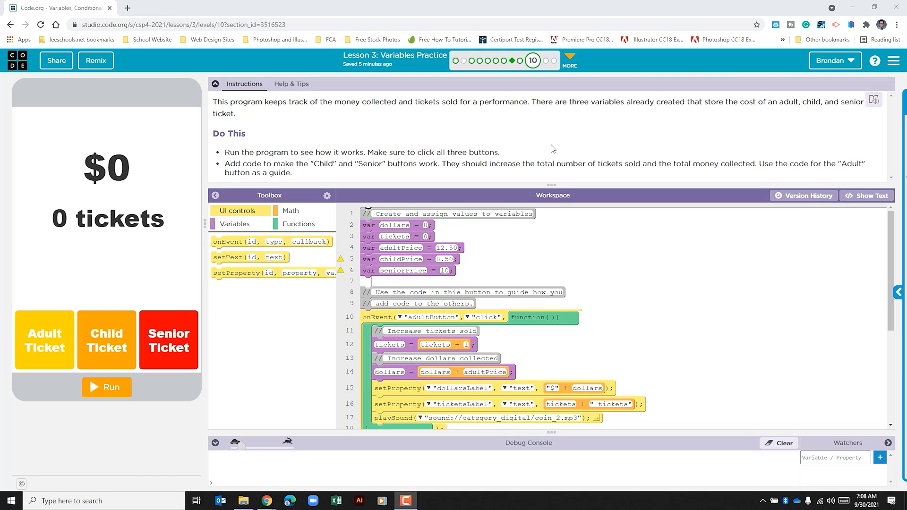
mouse_move(277, 295)
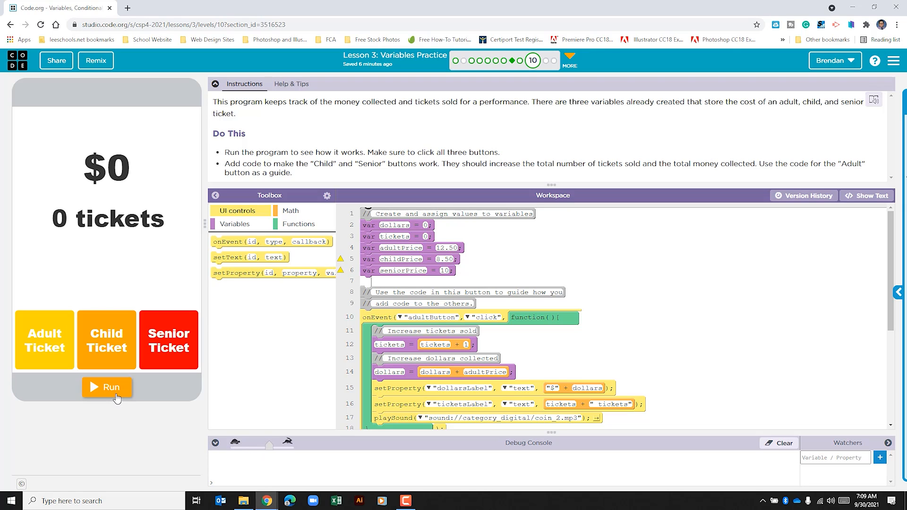
Step: Run the app and sell adult tickets so the labels show $12.5 and 1 tickets
click(107, 388)
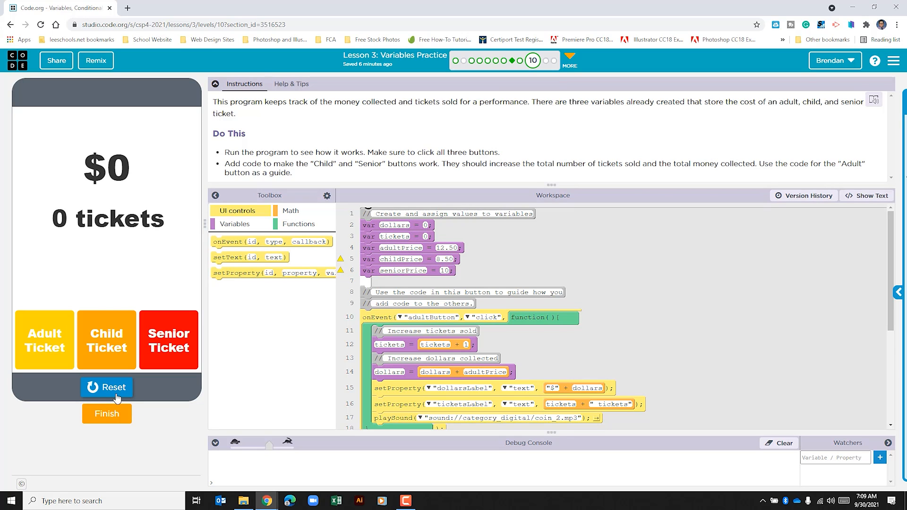
mouse_move(91, 383)
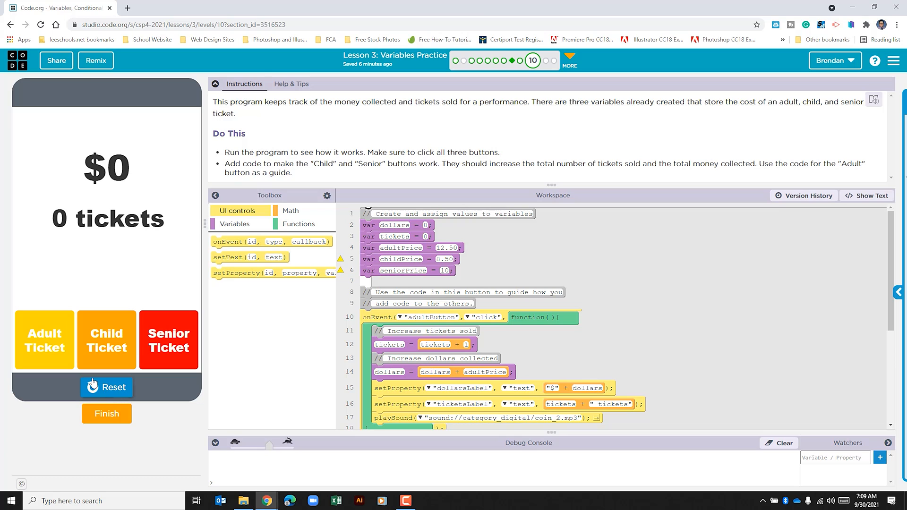
click(44, 340)
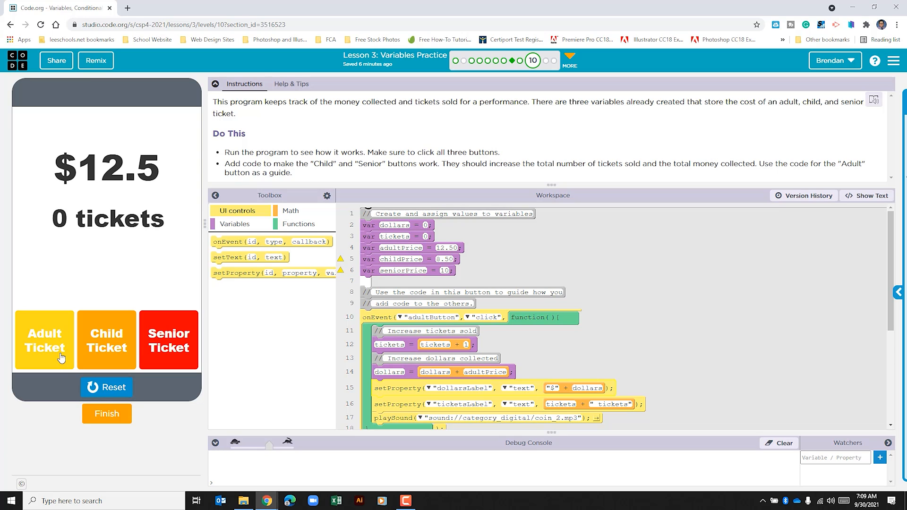
click(44, 340)
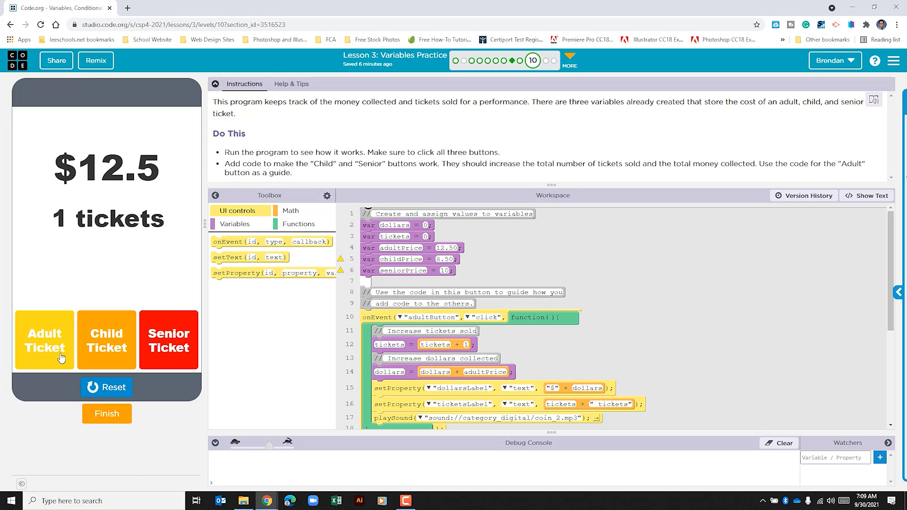
mouse_move(78, 304)
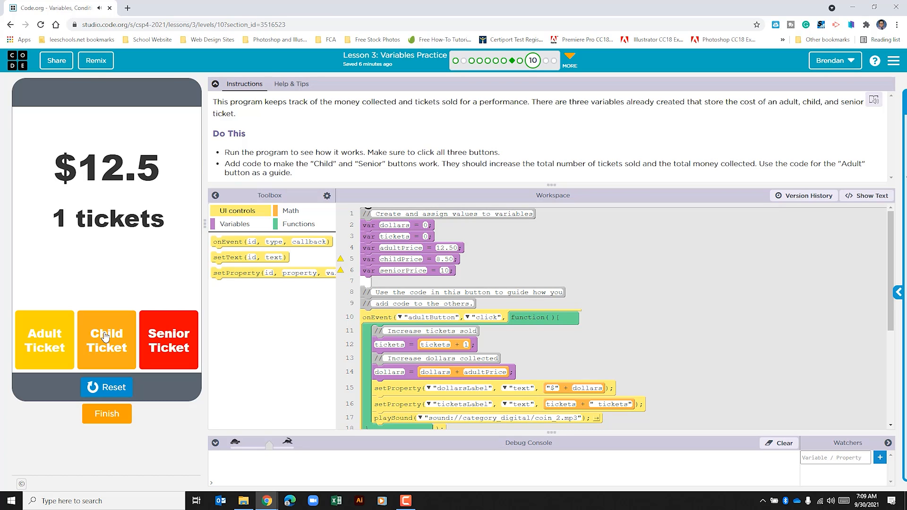
mouse_move(165, 350)
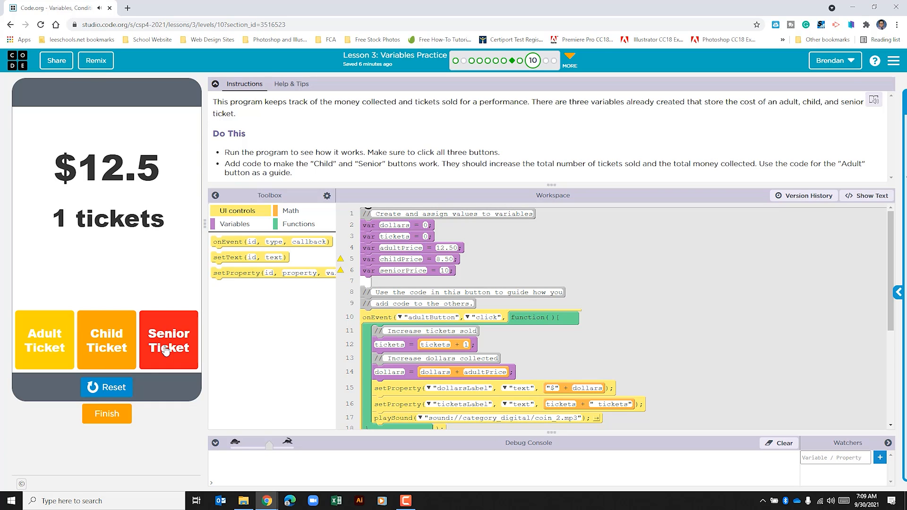
mouse_move(297, 177)
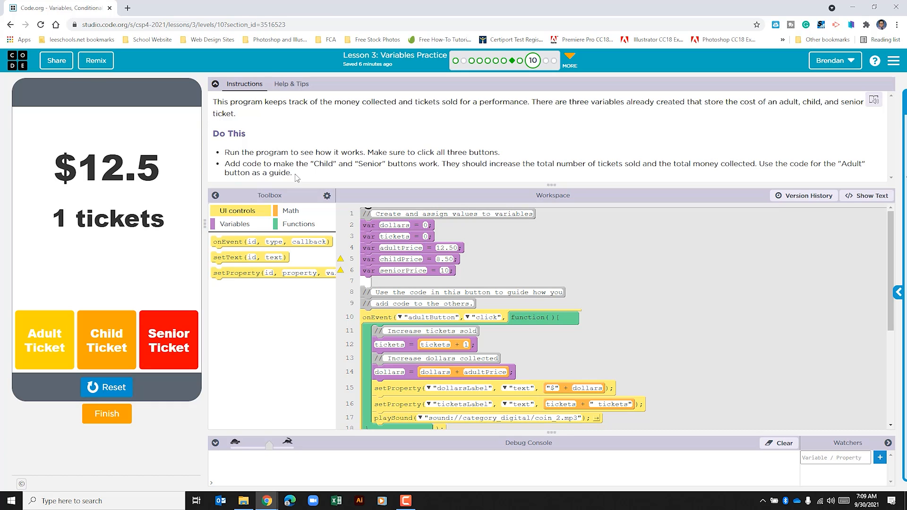
mouse_move(300, 179)
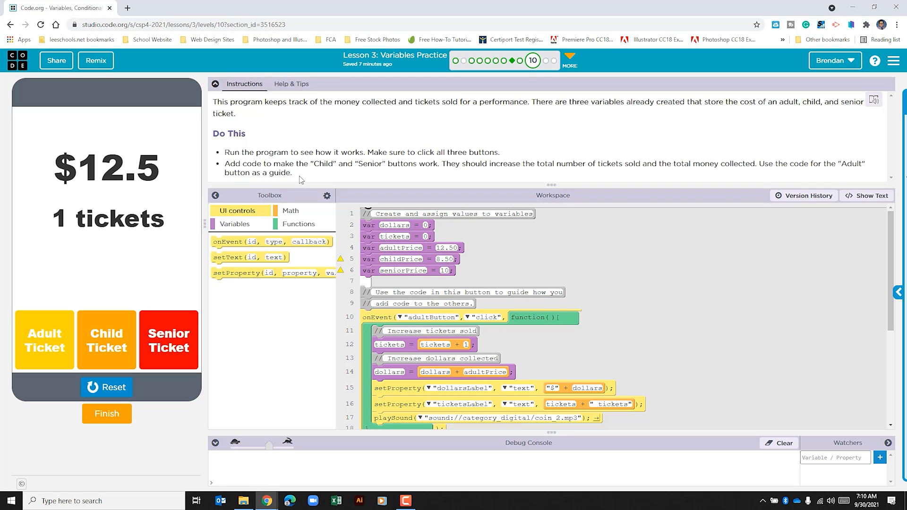
click(869, 195)
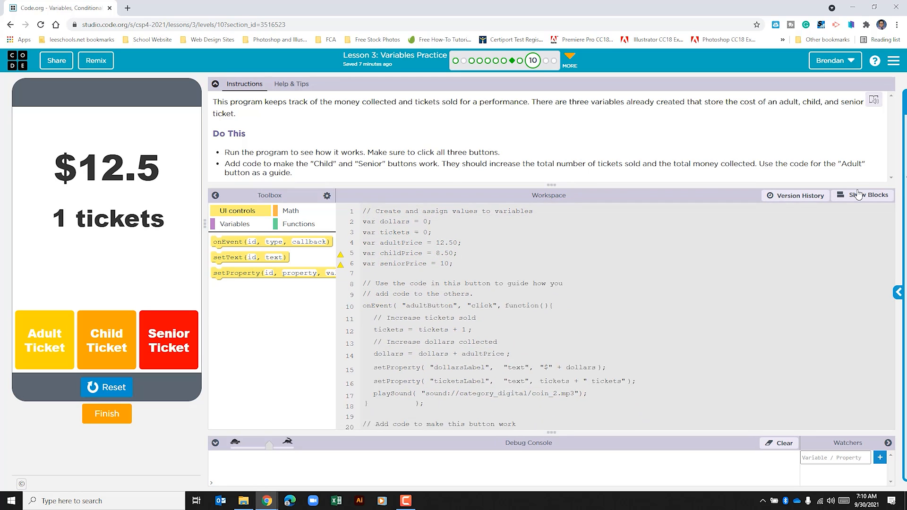
click(863, 195)
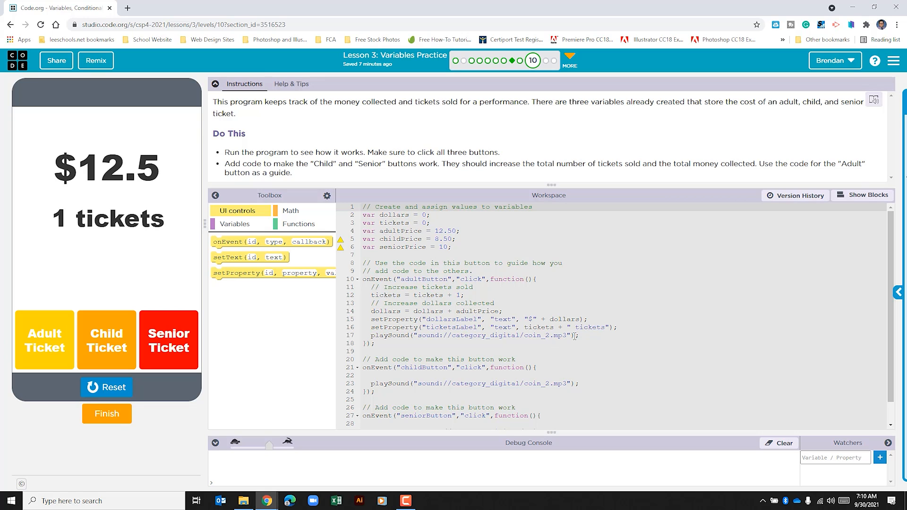
mouse_move(856, 198)
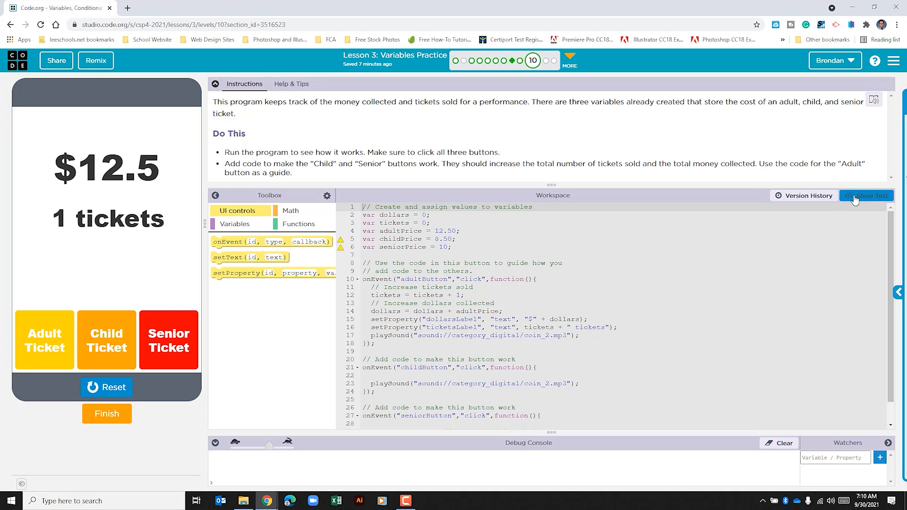
click(871, 195)
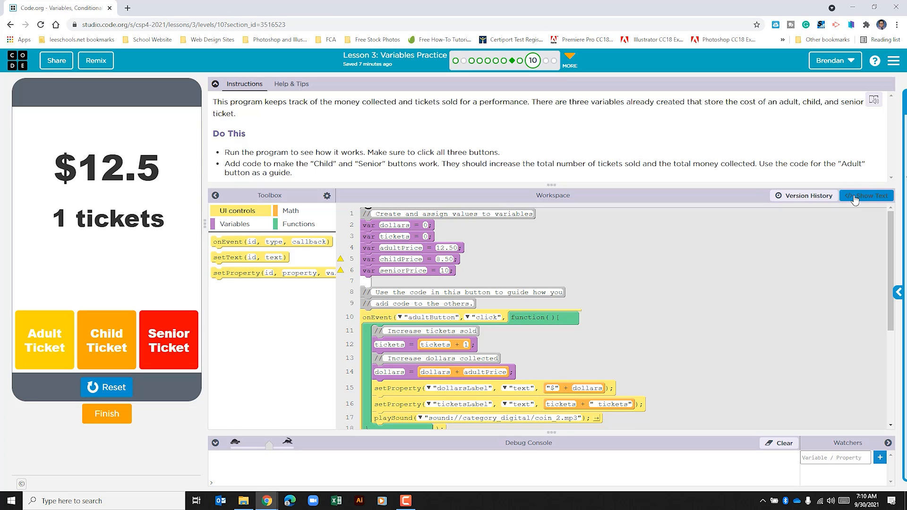
scroll(down, 3)
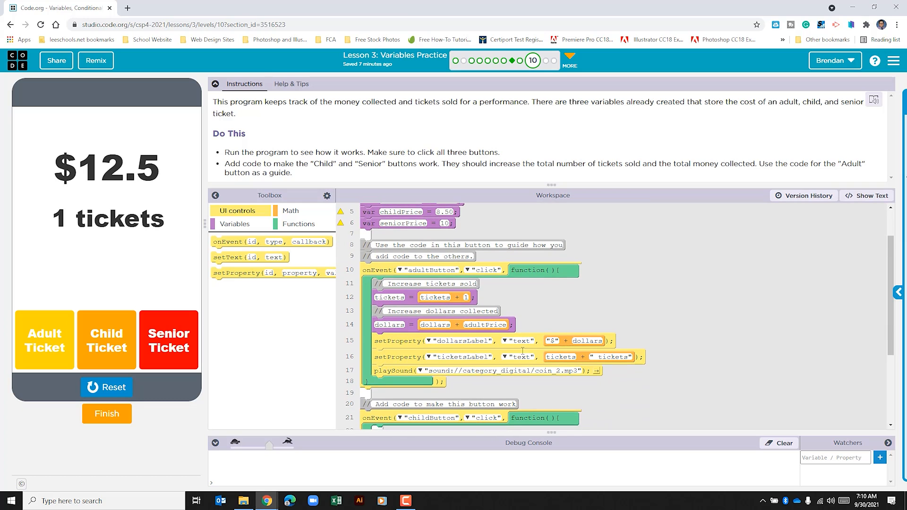
scroll(down, 3)
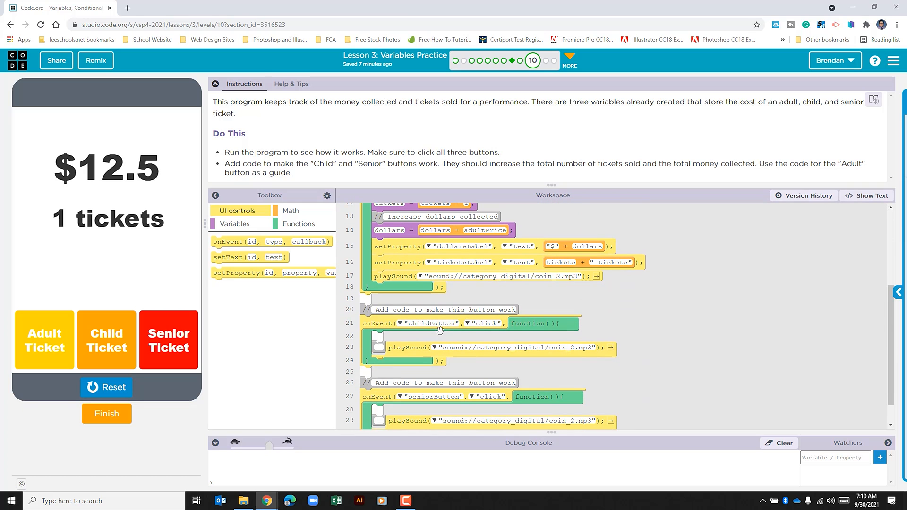
scroll(down, 3)
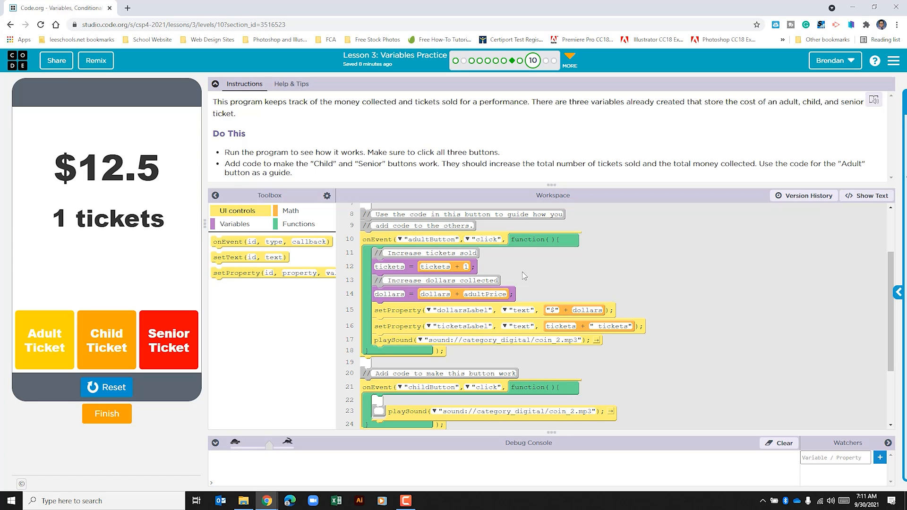
mouse_move(376, 243)
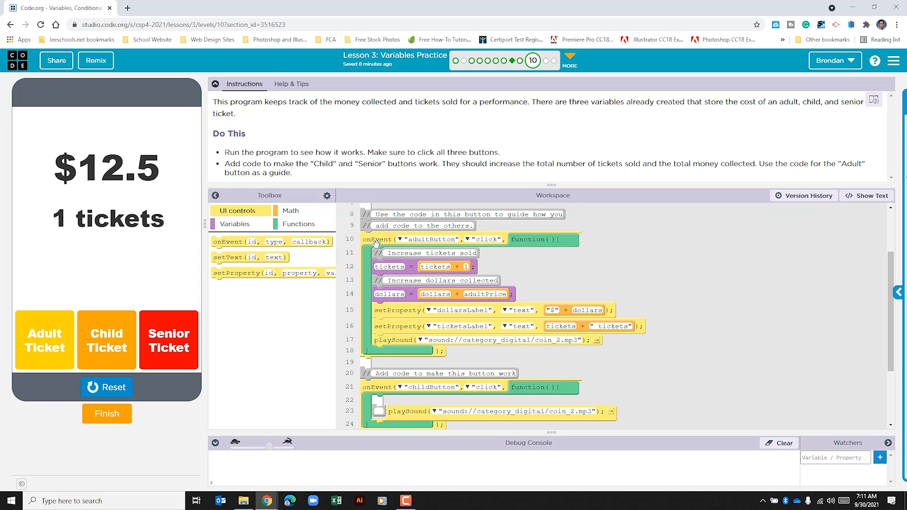
mouse_move(380, 281)
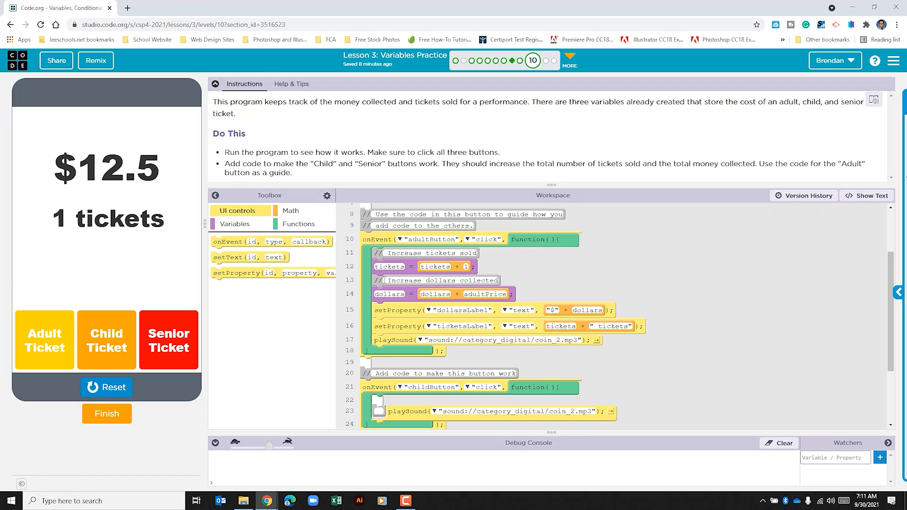
Step: Copy the 'Increase tickets sold' and dollars-collected comments into the childButton handler
click(299, 224)
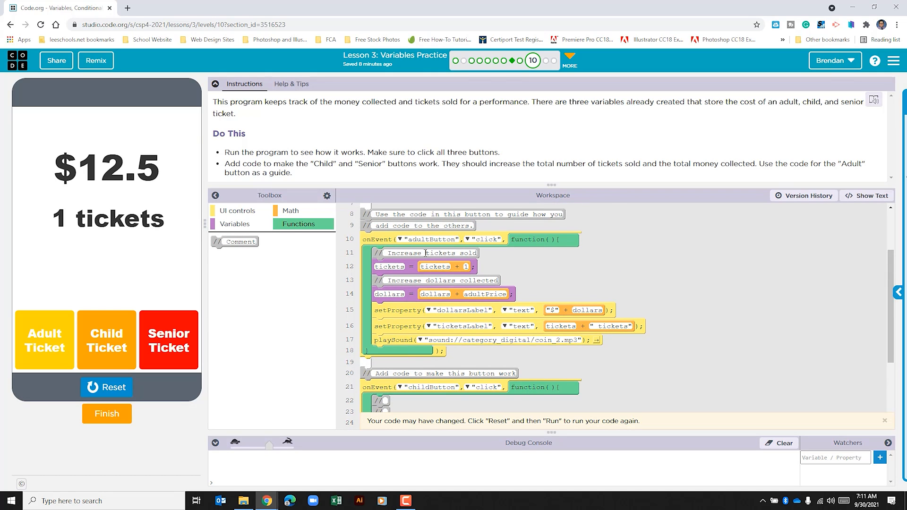
double_click(405, 253)
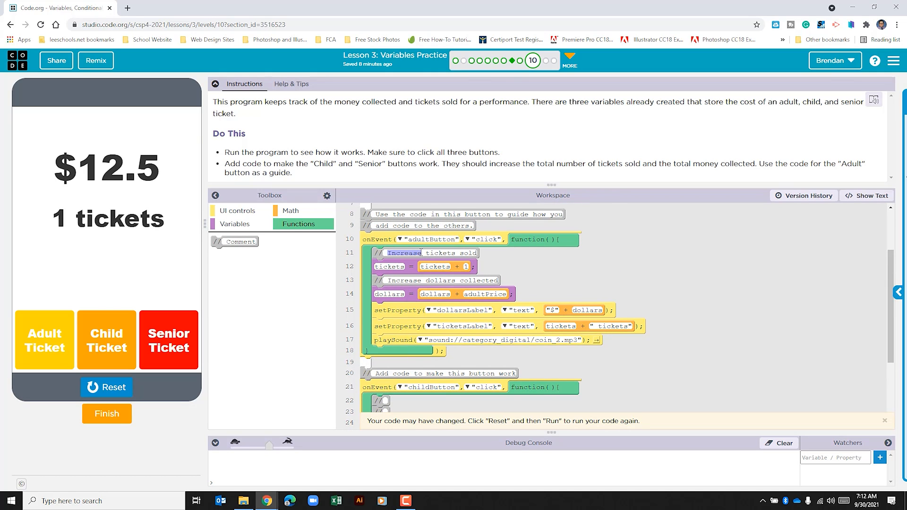
scroll(down, 3)
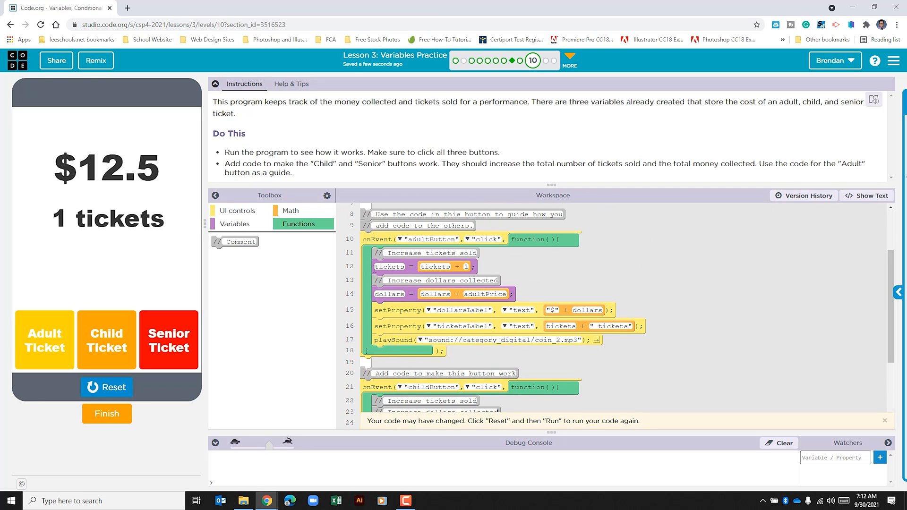
mouse_move(242, 230)
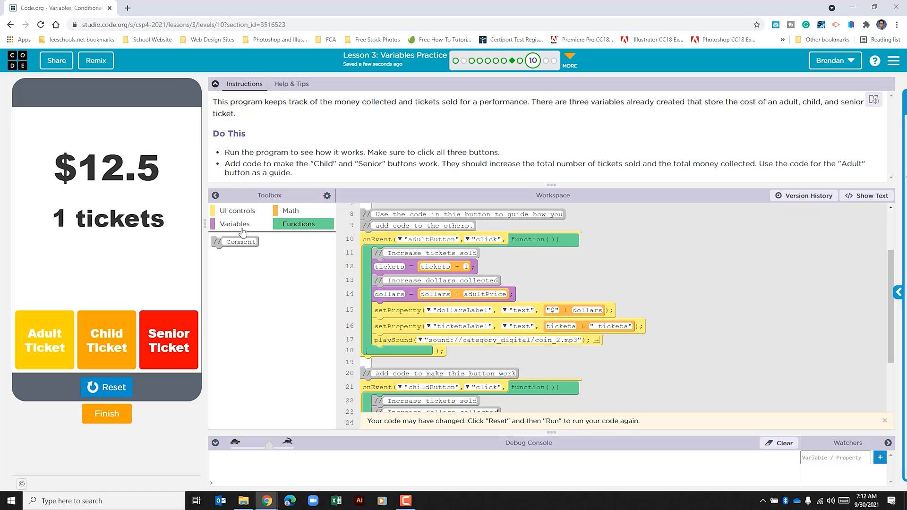
Step: Place a variable assignment under the 'Increase tickets sold' comment in the Child handler
click(234, 224)
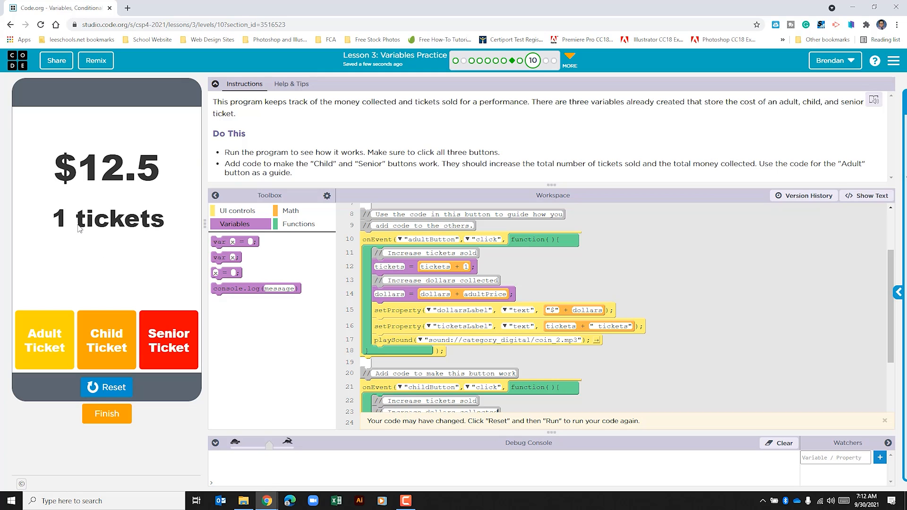
scroll(down, 3)
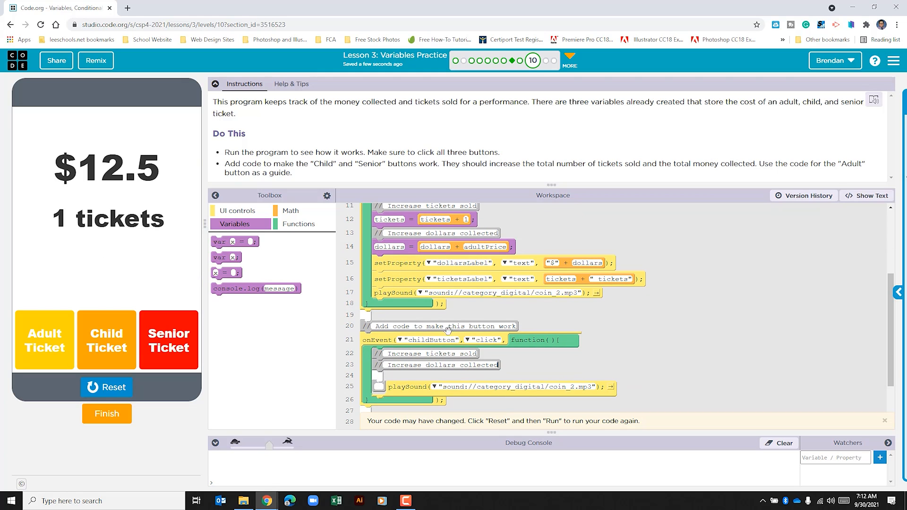
mouse_move(223, 274)
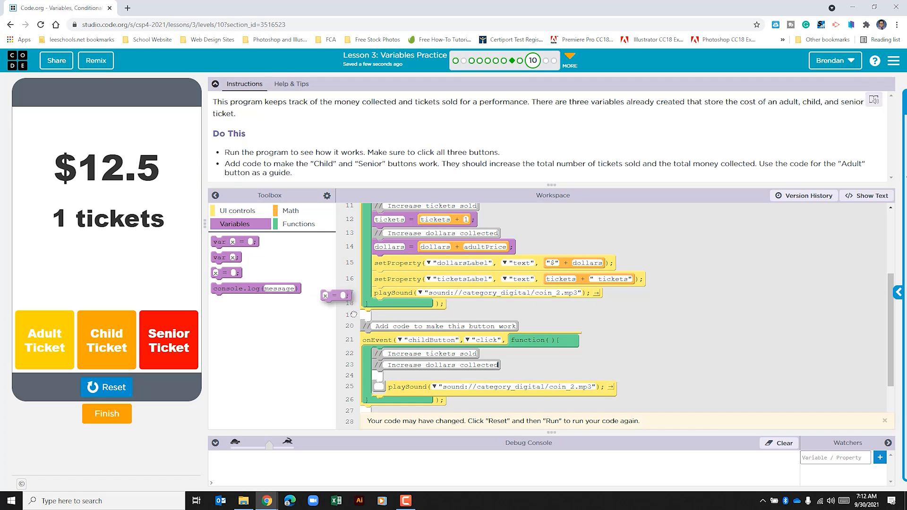
drag(337, 295, 382, 363)
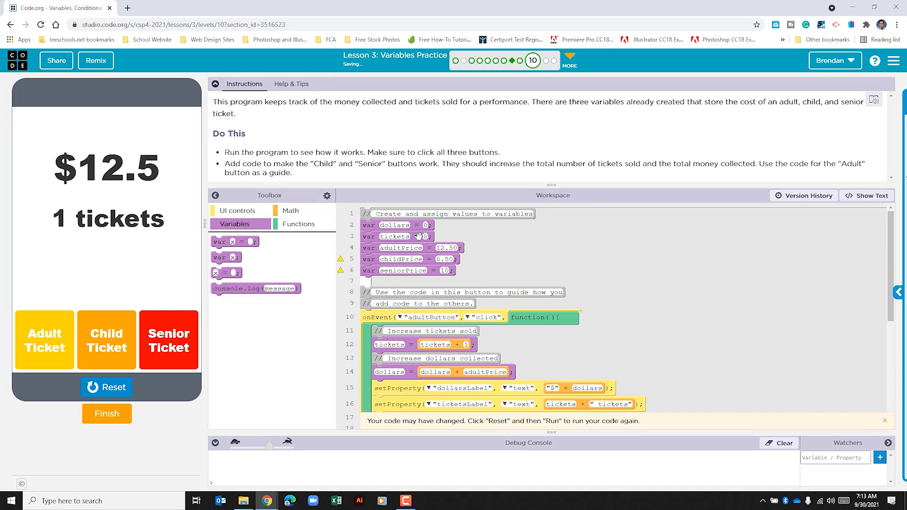
scroll(down, 3)
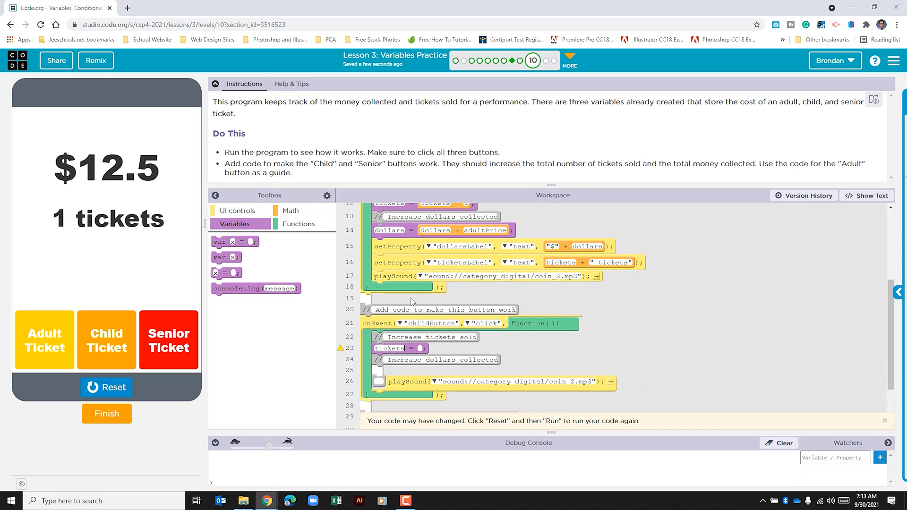
mouse_move(434, 264)
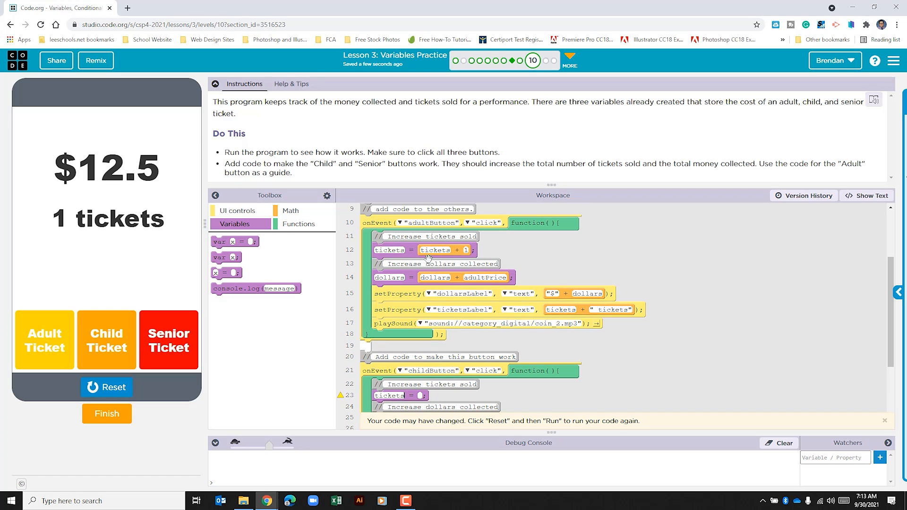
Step: Fill the assignment with a Math + block so it reads tickets = tickets + 1
click(291, 211)
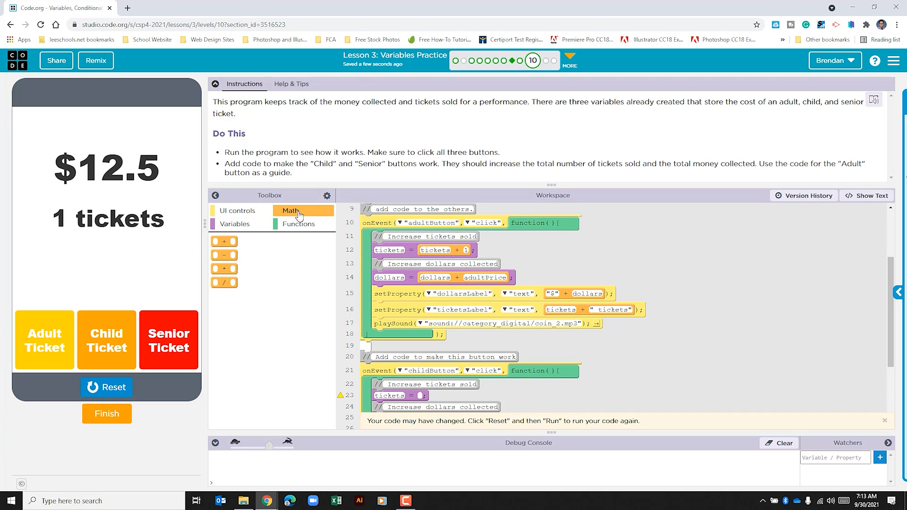
drag(223, 241, 335, 318)
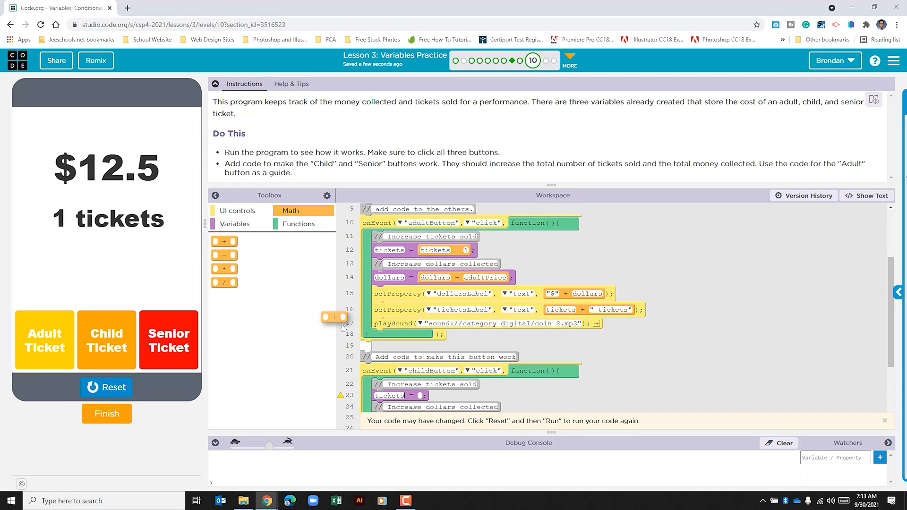
drag(333, 318, 428, 398)
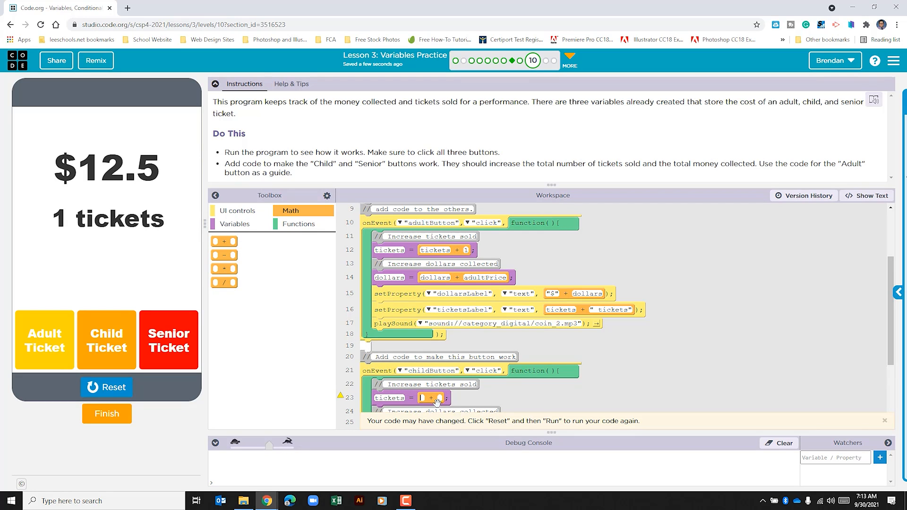
text(tickets)
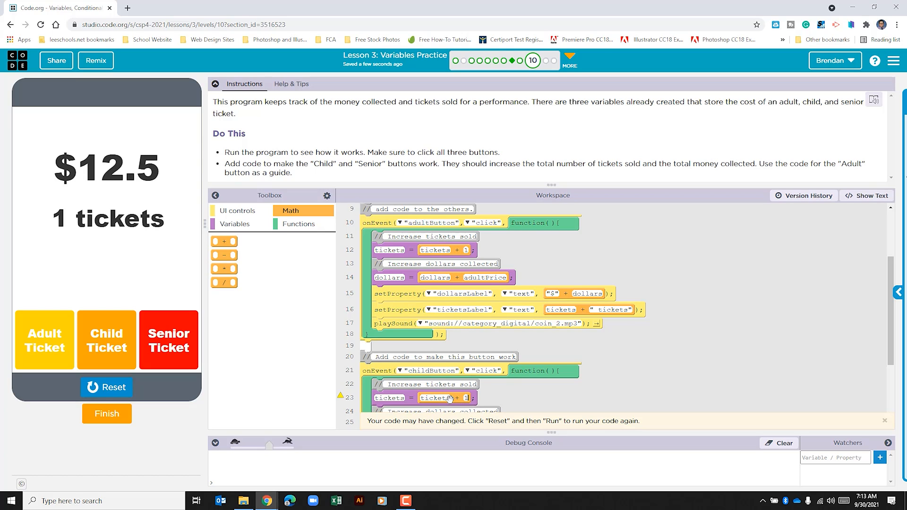
scroll(down, 3)
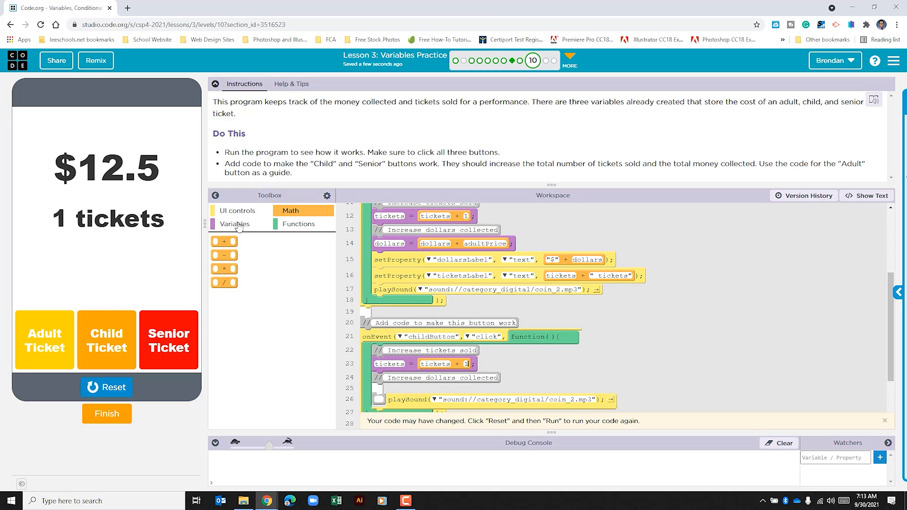
Step: Add a dollars = dollars + line under 'Increase dollars collected', starting its price term with child
click(234, 224)
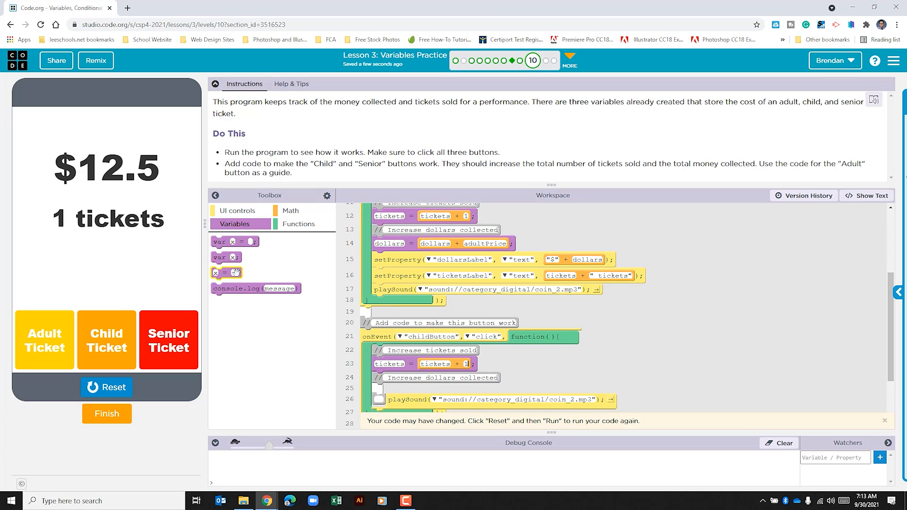
drag(226, 272, 411, 387)
text(dollars)
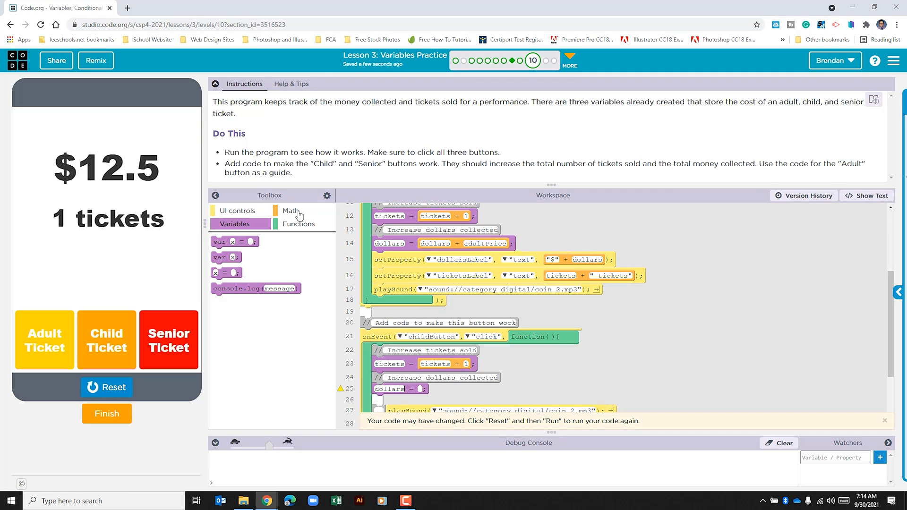
click(290, 211)
text(dollars + )
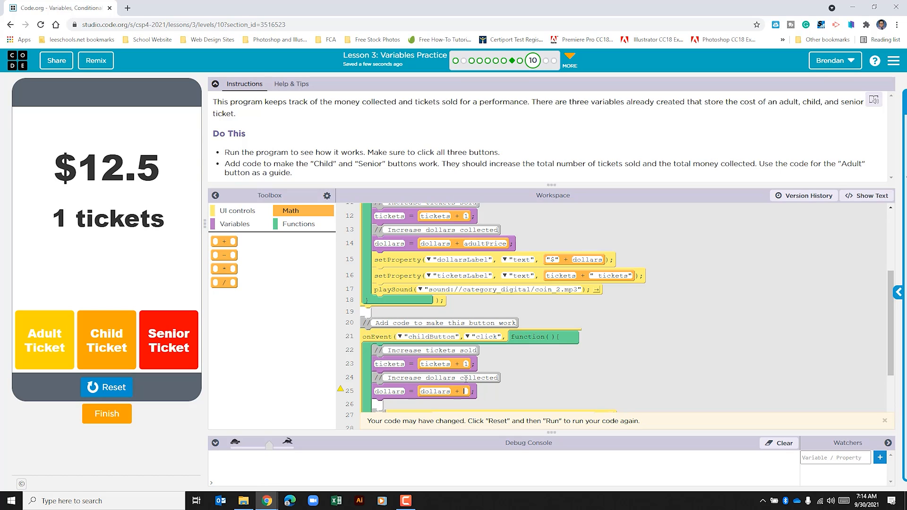
text(child)
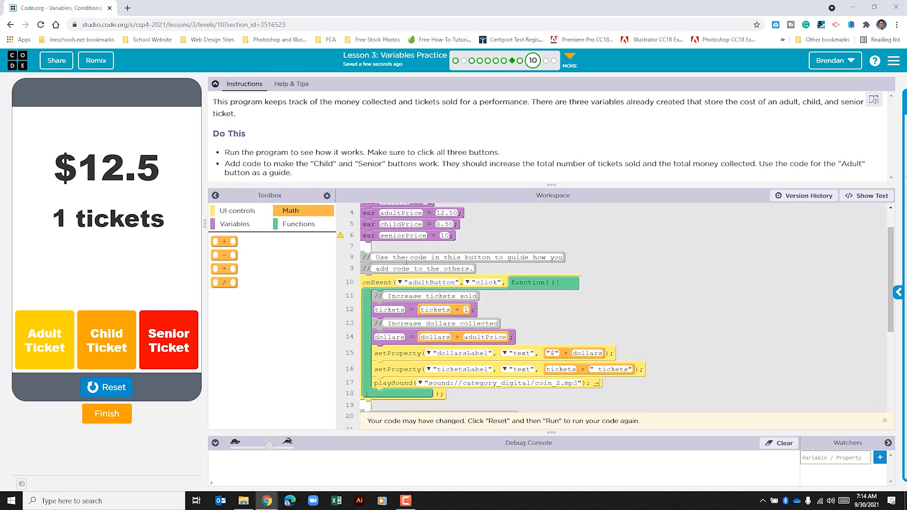
scroll(down, 3)
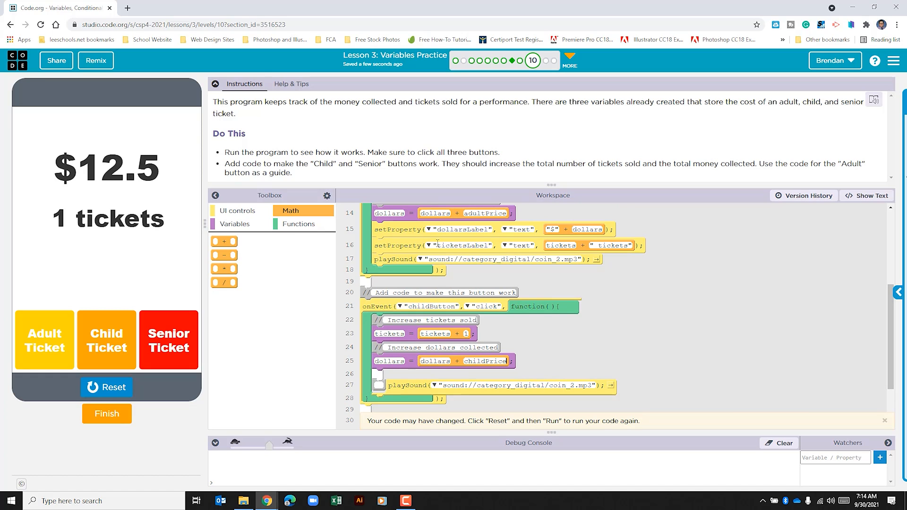
mouse_move(413, 234)
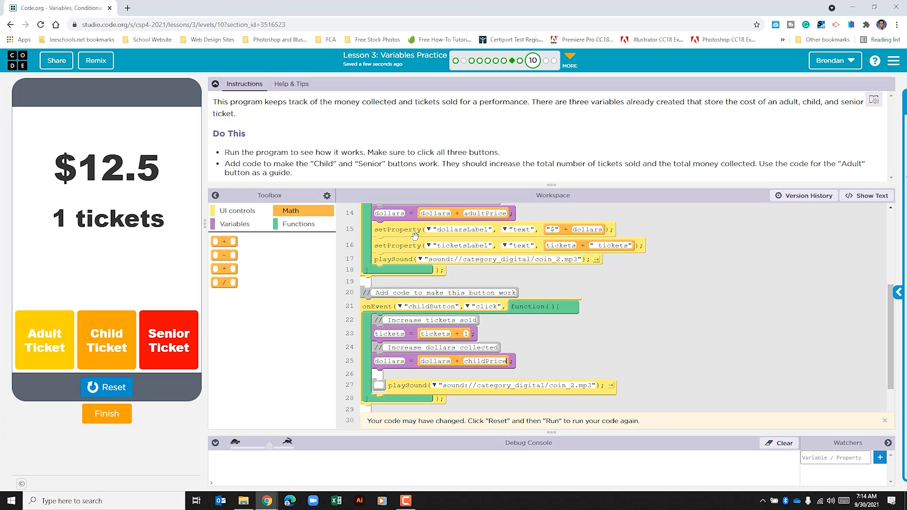
mouse_move(242, 212)
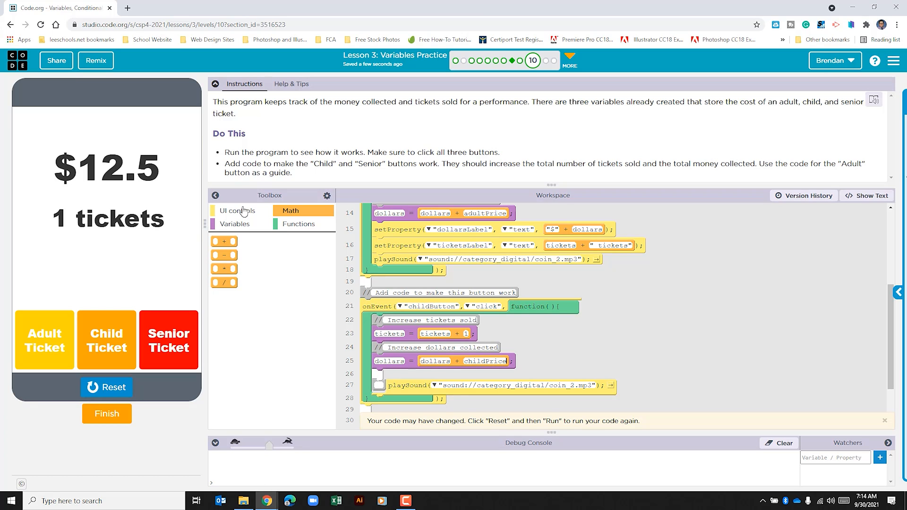
Step: Add a default setProperty line to the Child handler and reset the app to $0 and 0 tickets
click(236, 210)
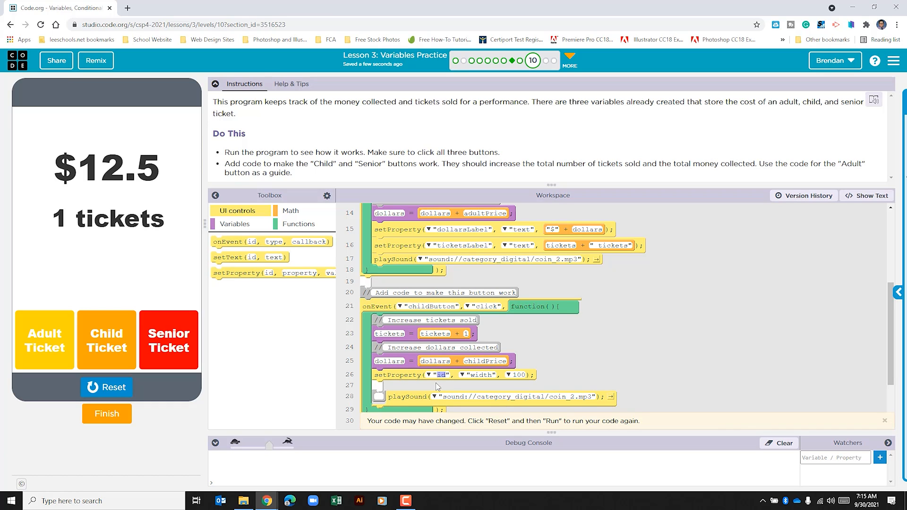
mouse_move(149, 387)
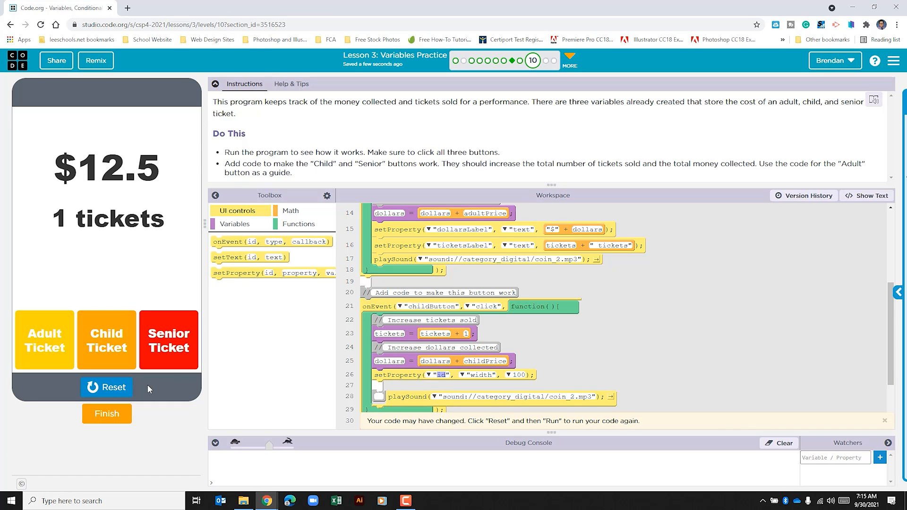
click(107, 388)
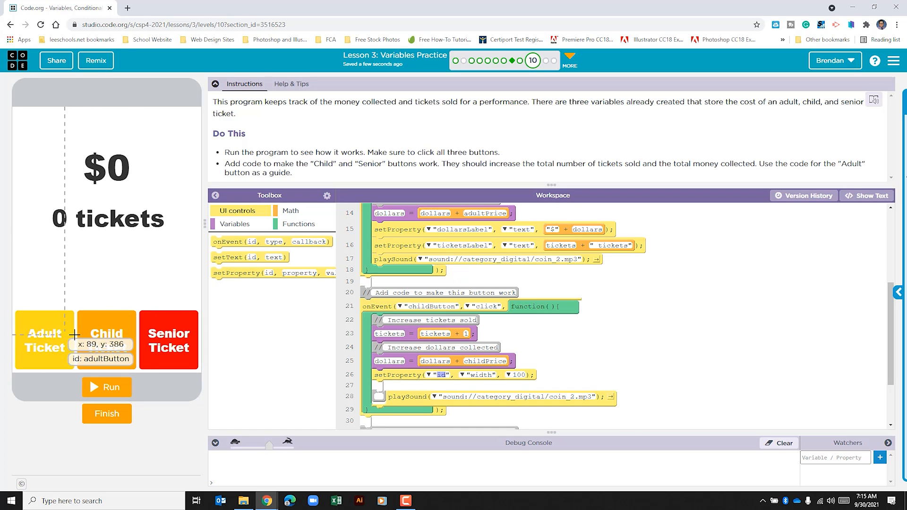
mouse_move(109, 340)
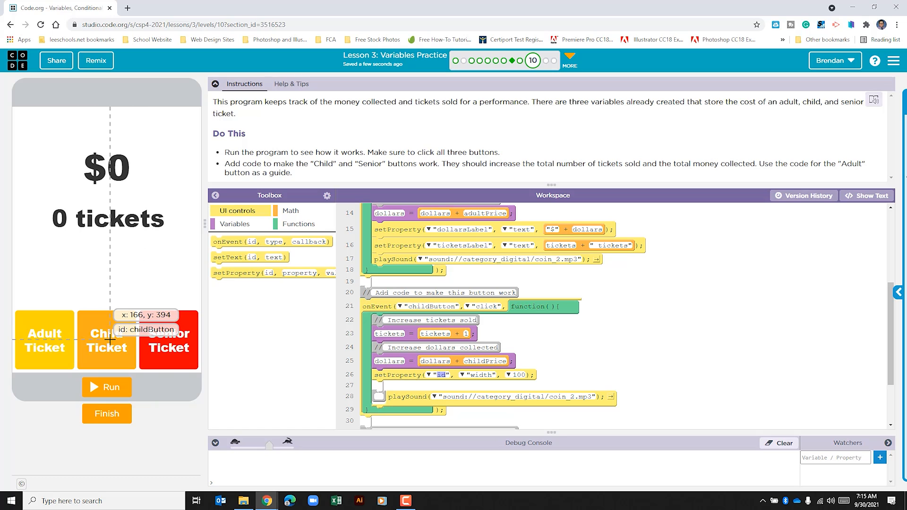
mouse_move(406, 378)
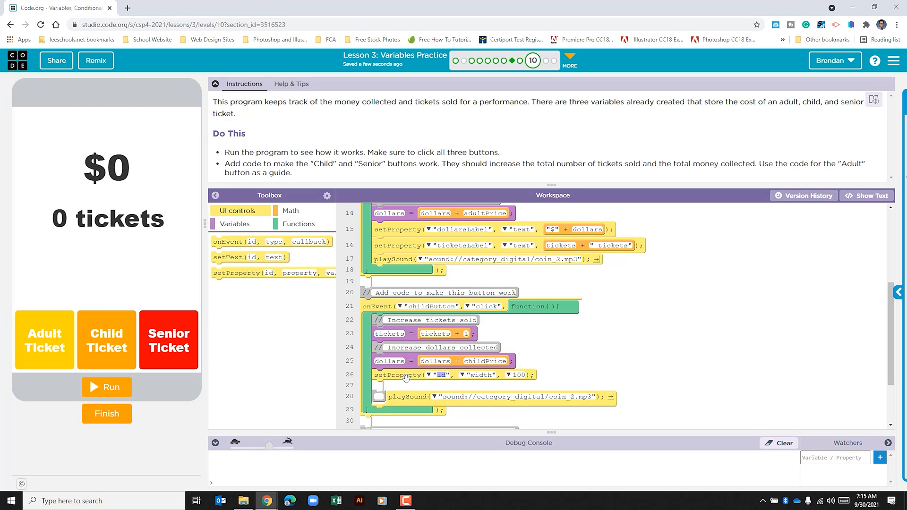
mouse_move(465, 236)
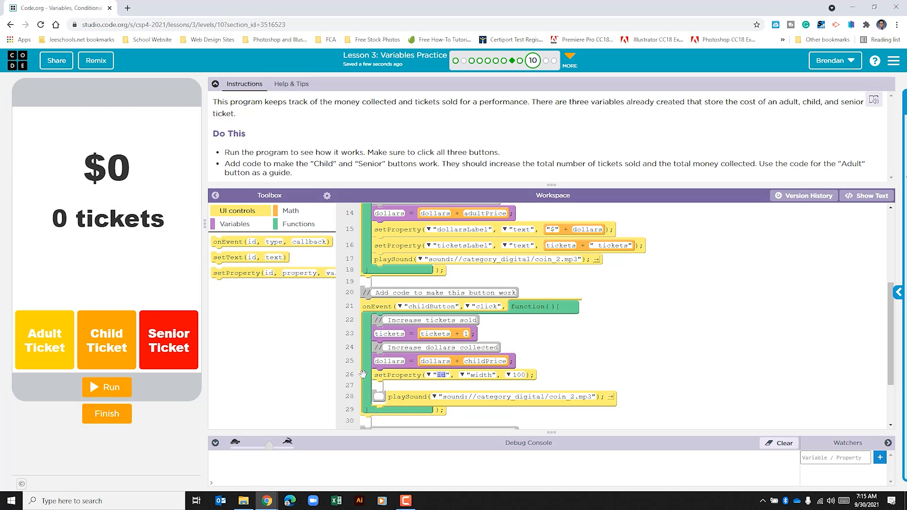
mouse_move(431, 378)
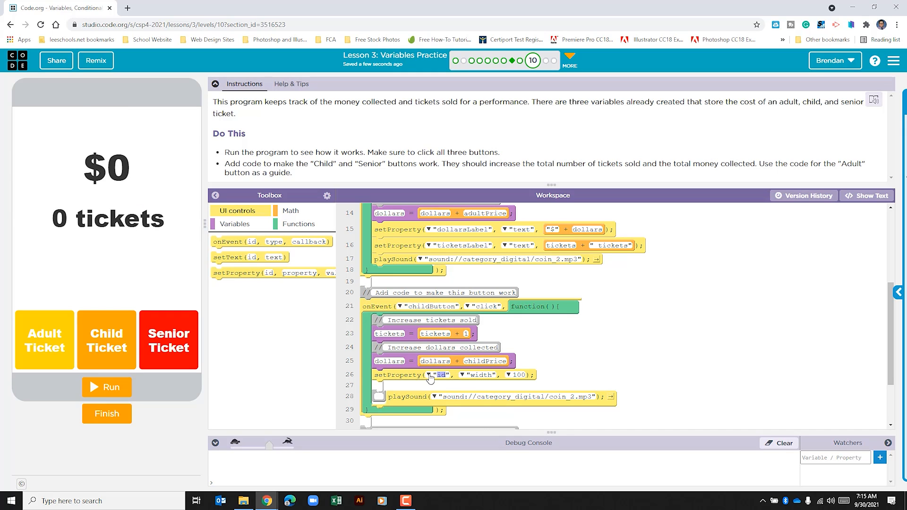
Step: Make the setProperty set dollarsLabel's text to "$" + dollars, copied from the Adult code
click(439, 375)
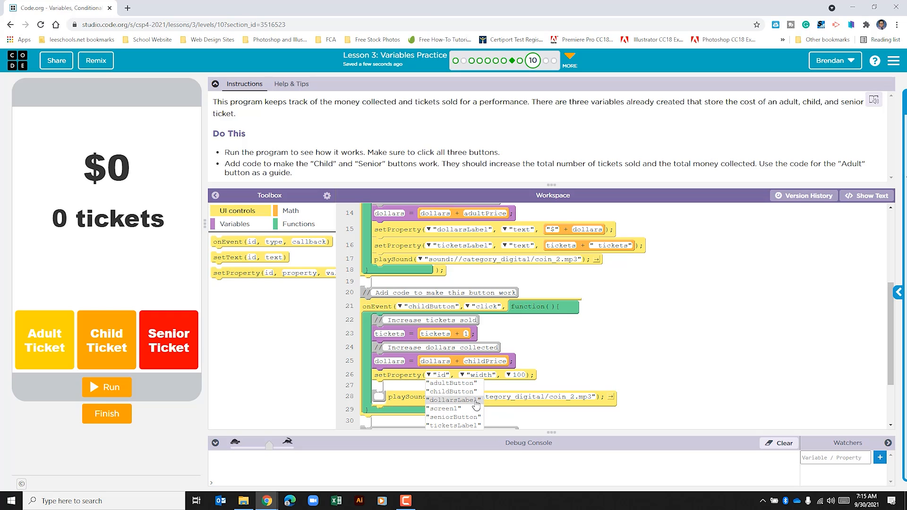
click(452, 400)
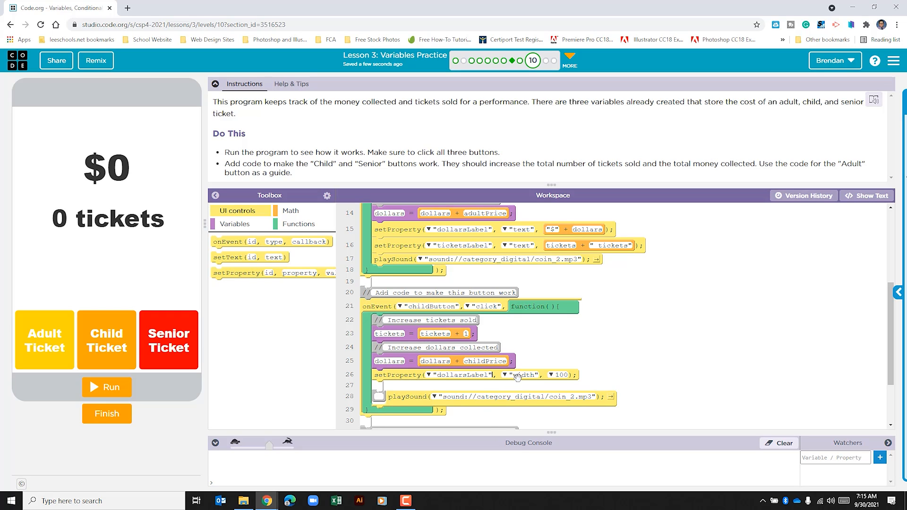
click(523, 376)
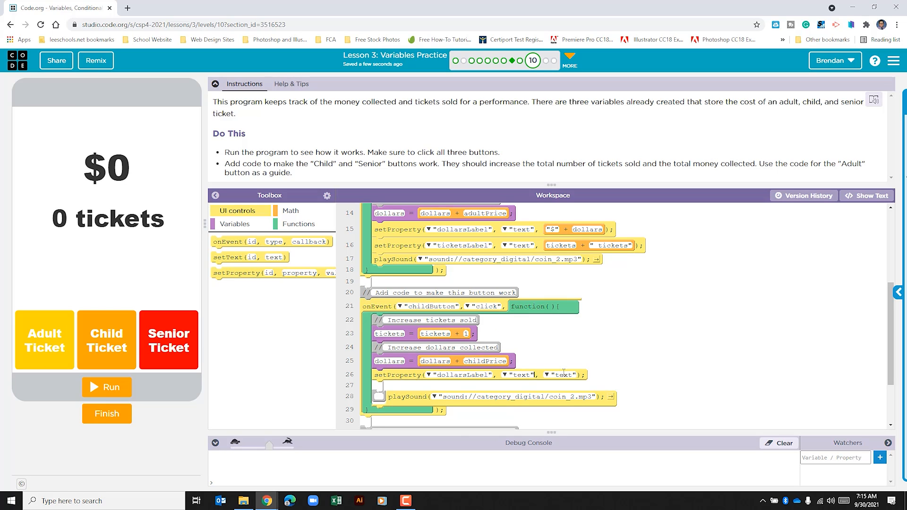
mouse_move(561, 233)
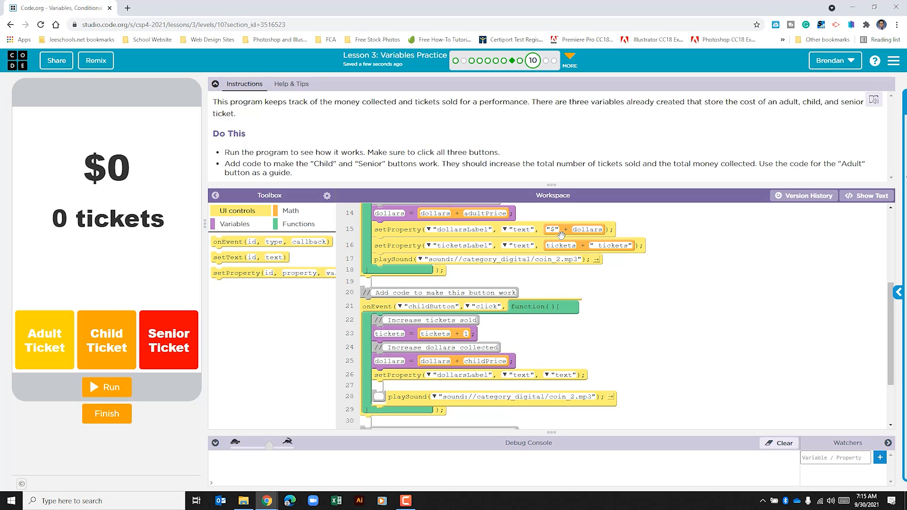
click(290, 211)
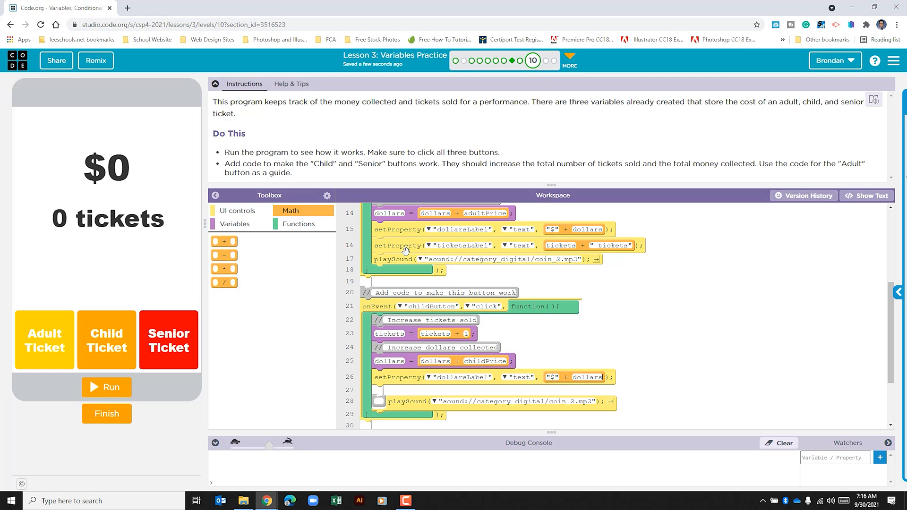
mouse_move(247, 220)
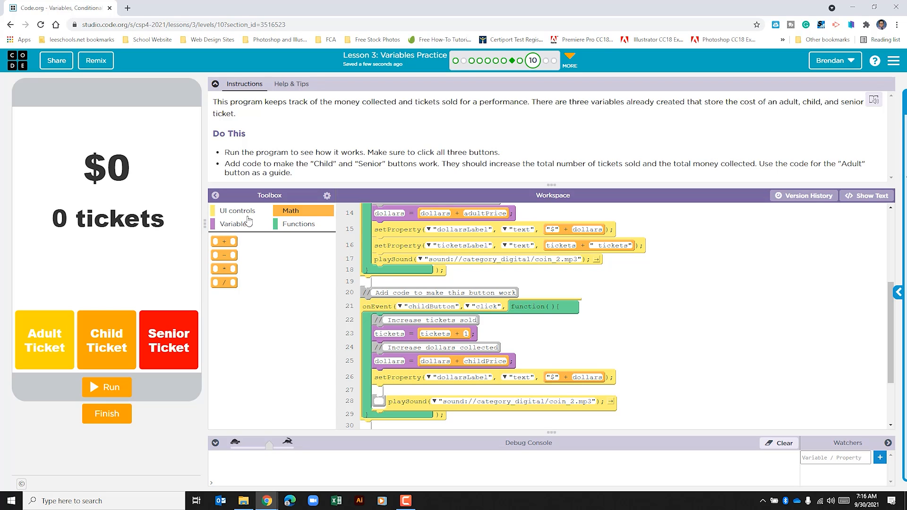
Step: Add a second setProperty setting ticketsLabel's text to tickets + " tickets"
click(236, 211)
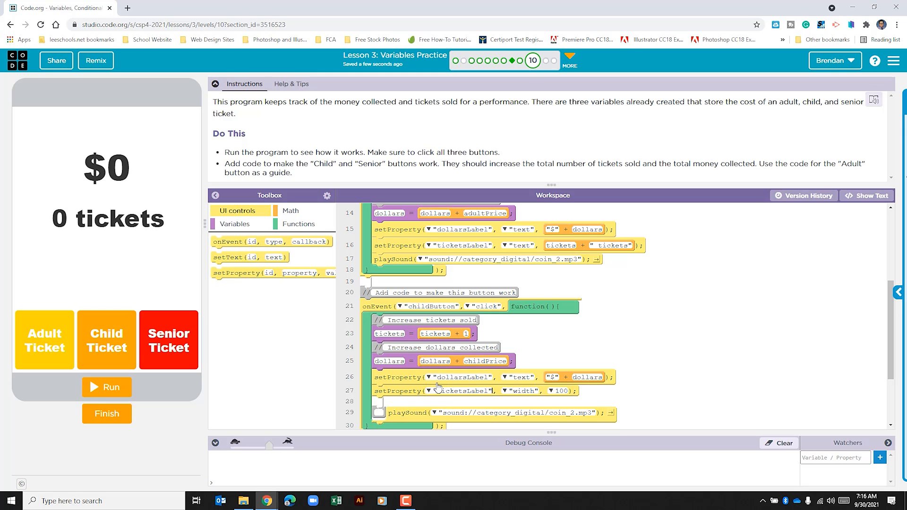
click(504, 391)
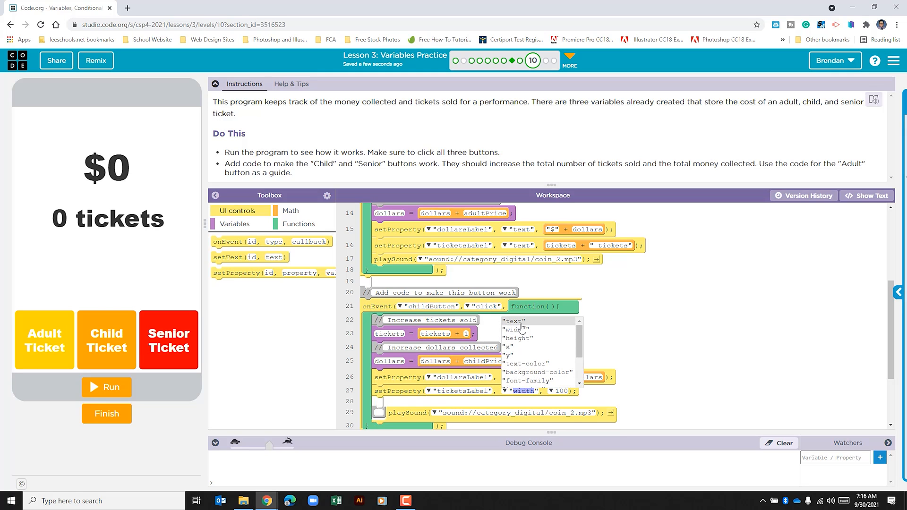
click(291, 211)
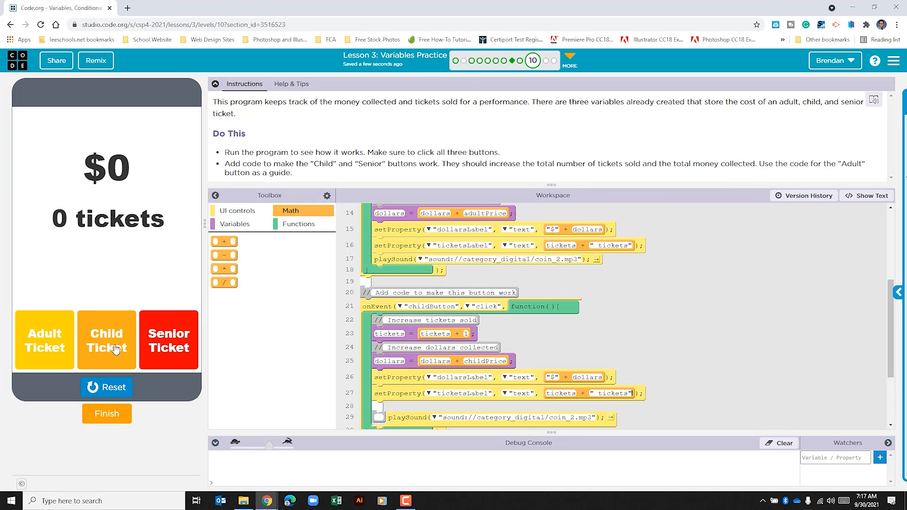
Step: Sell one child ticket in the running app to see $8.5 and 1 tickets
click(106, 340)
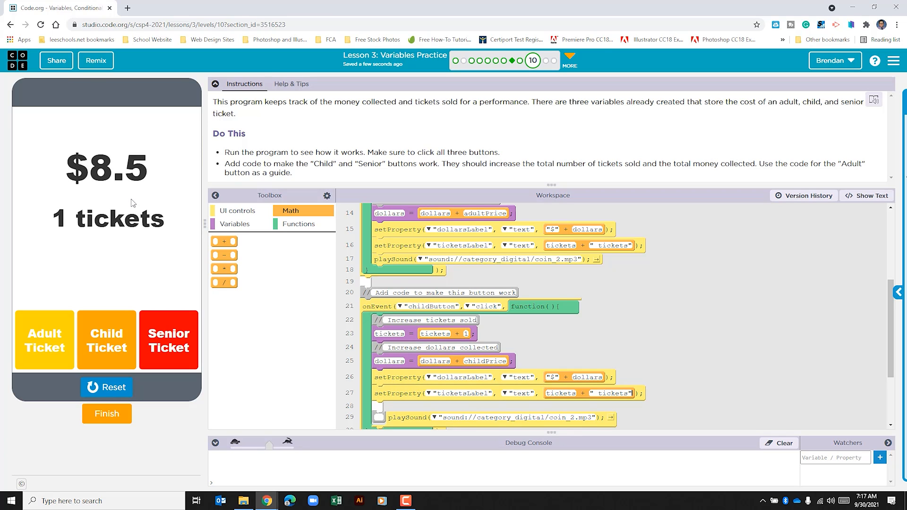
mouse_move(78, 228)
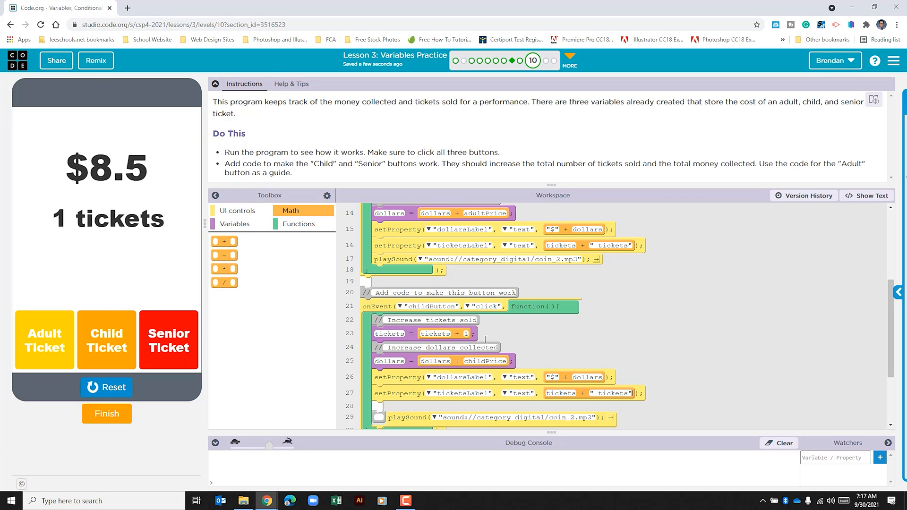
mouse_move(446, 346)
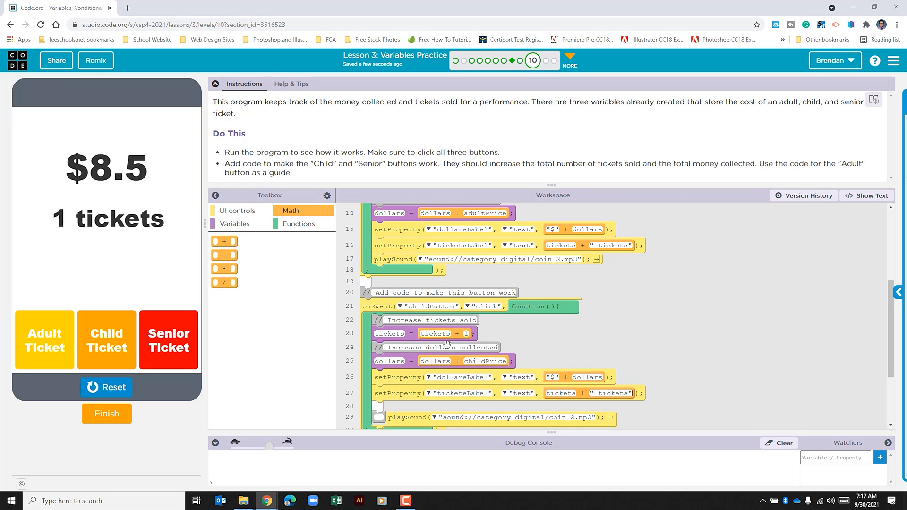
Step: Give seniorButton a comment, ticket and seniorPrice assignments, and dollars/tickets label updates
scroll(down, 3)
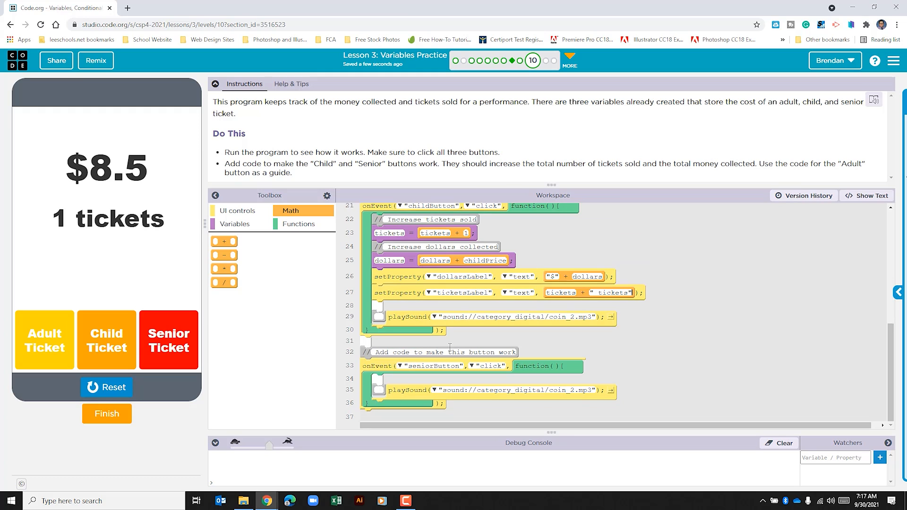
mouse_move(418, 371)
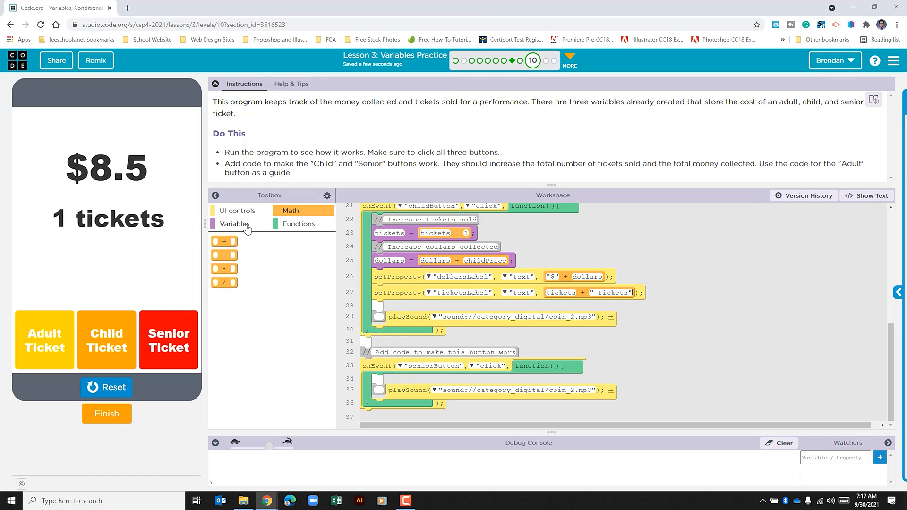
click(299, 224)
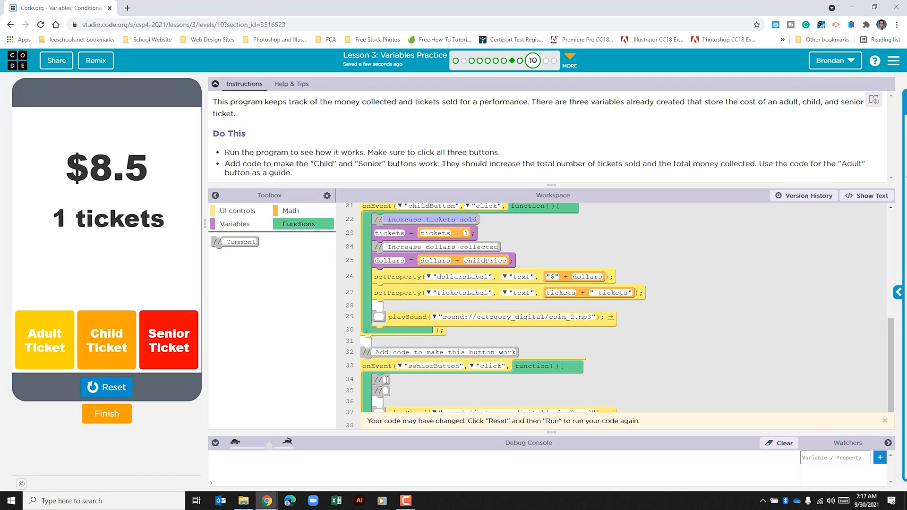
click(238, 224)
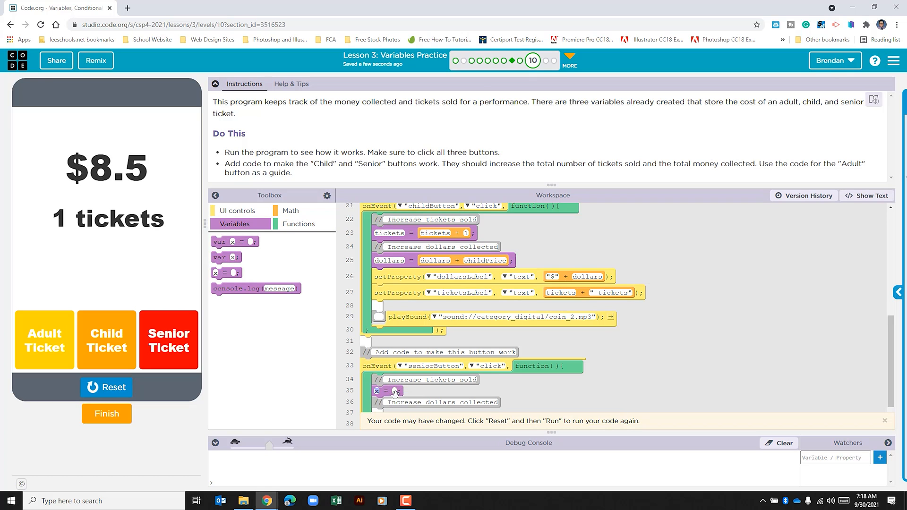
click(291, 211)
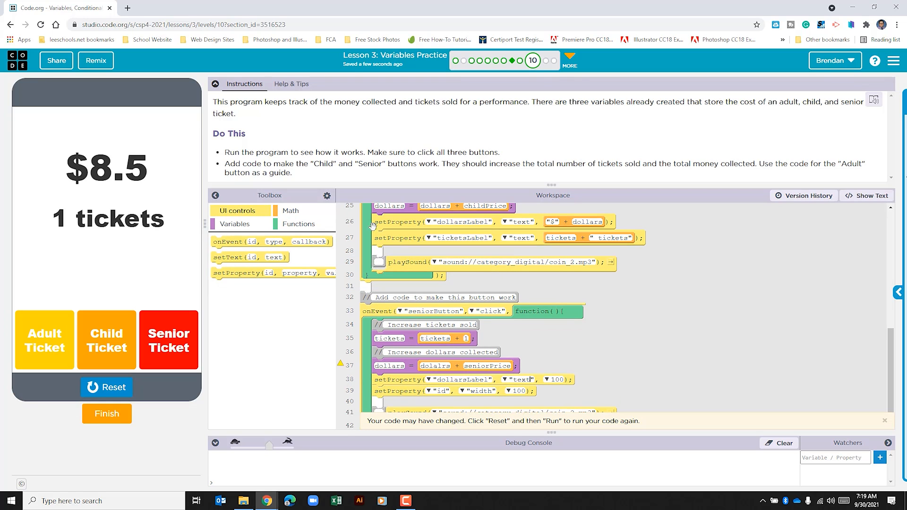
click(290, 211)
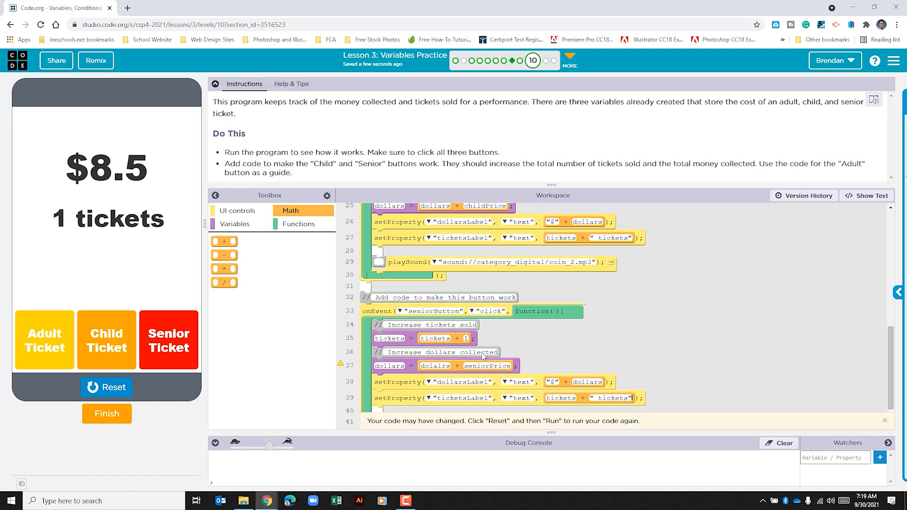
Step: Reset and rerun the app, which reports a line 37 error for the misspelled dolalrs
click(107, 387)
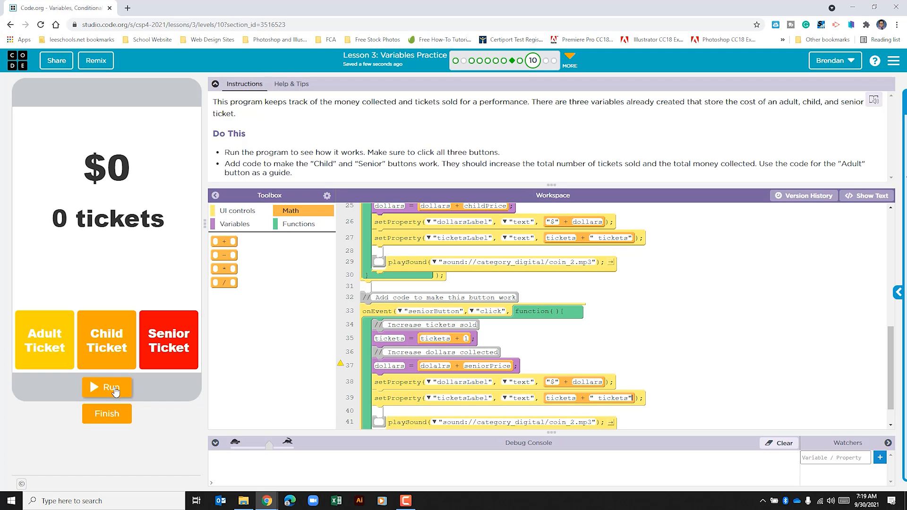
click(106, 387)
text(l)
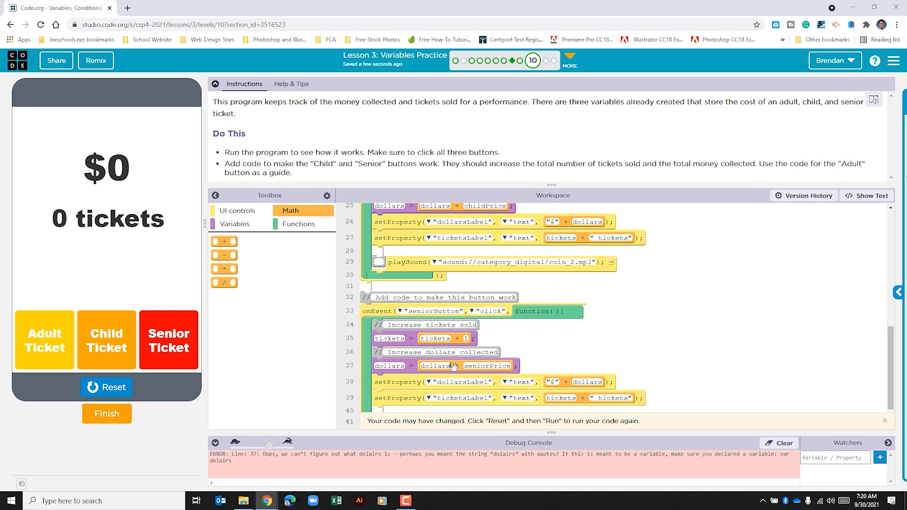
Step: Rerun the app and sell one senior ticket, bringing the totals to $10 and 1 tickets
click(106, 387)
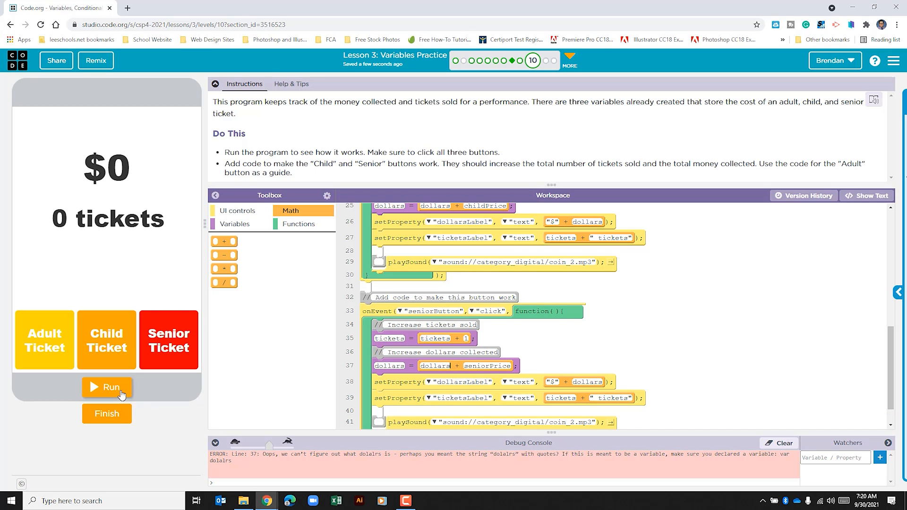
click(107, 387)
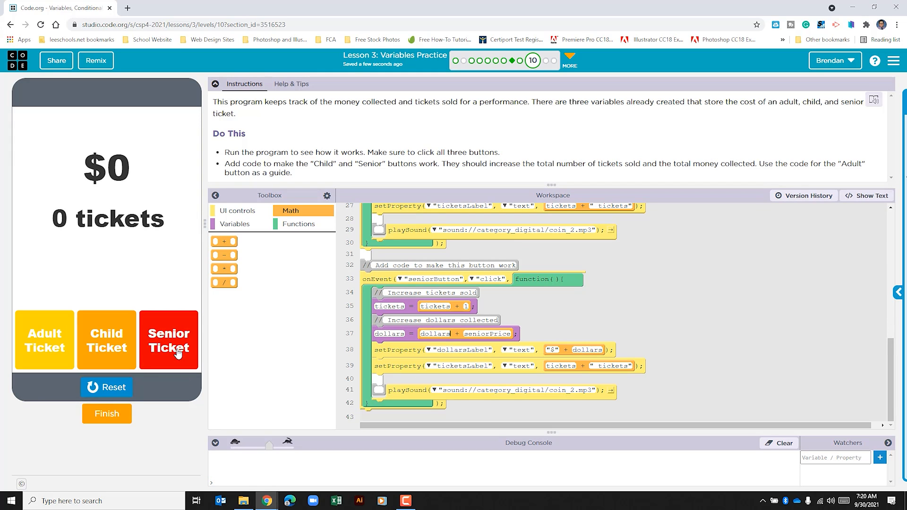
click(168, 340)
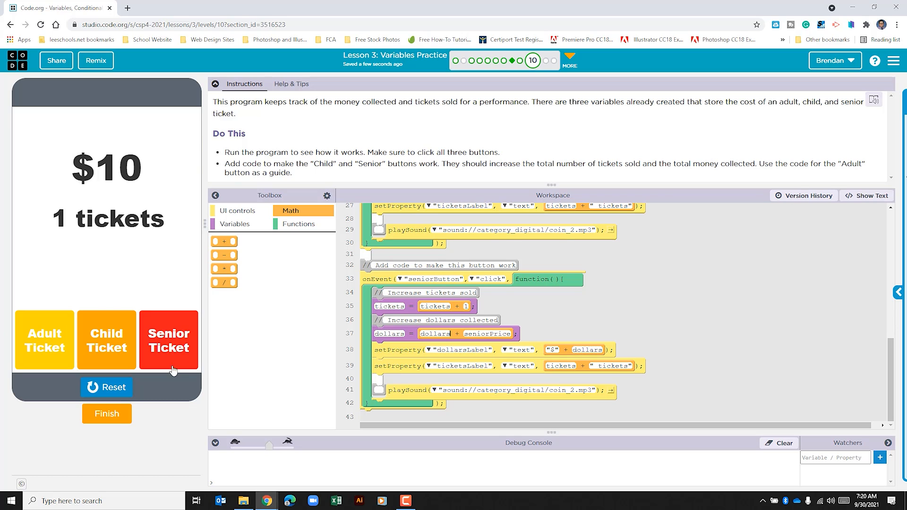
mouse_move(225, 409)
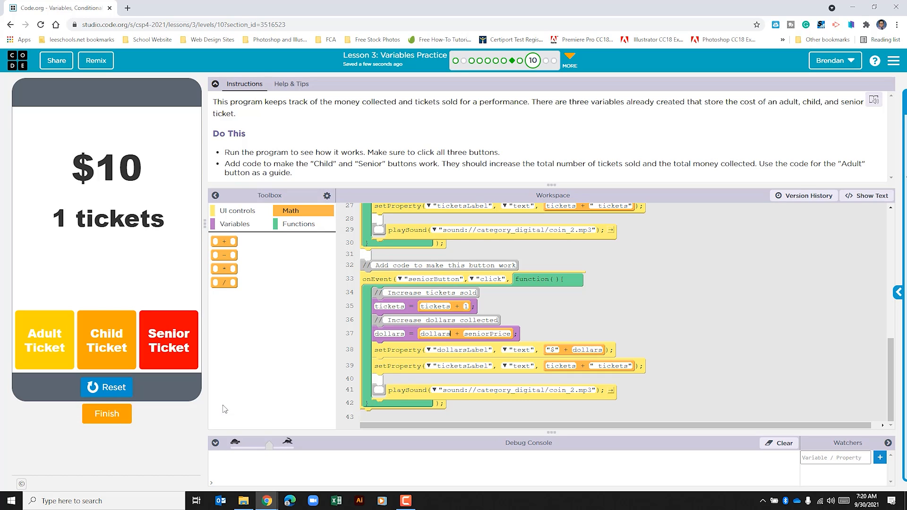
mouse_move(452, 379)
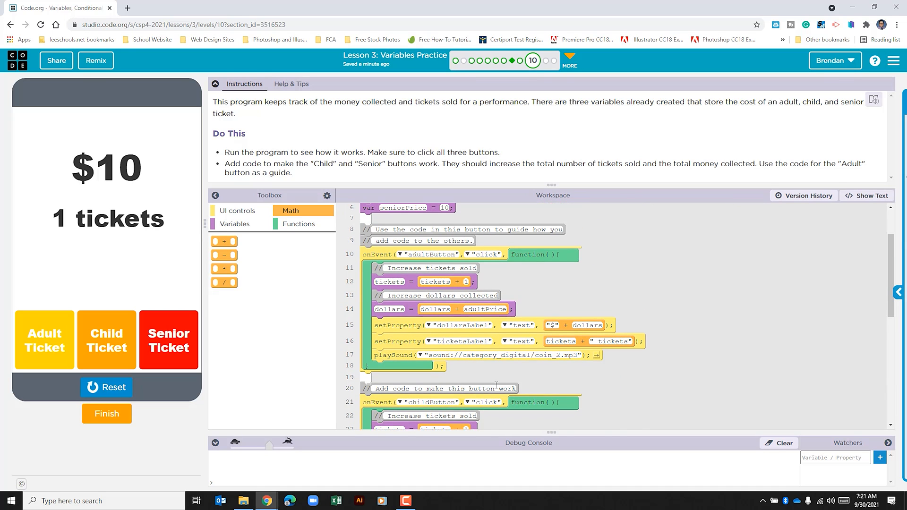
scroll(down, 3)
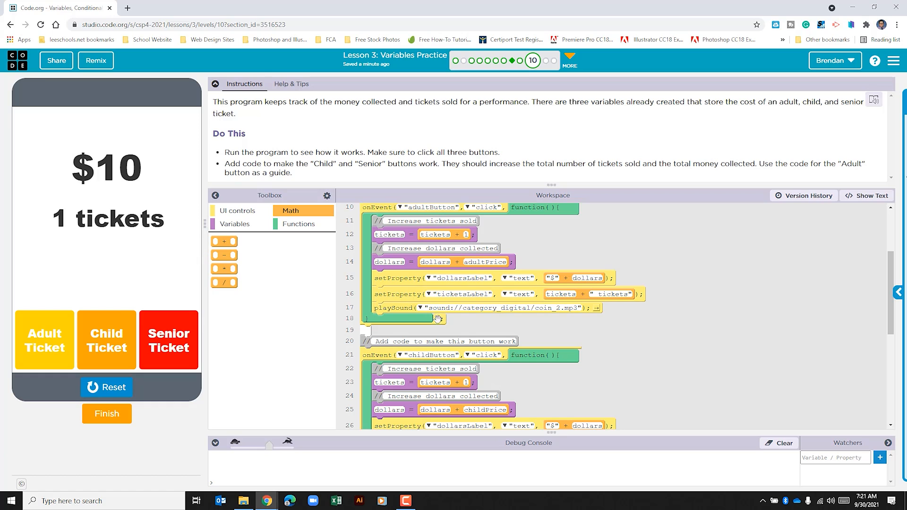